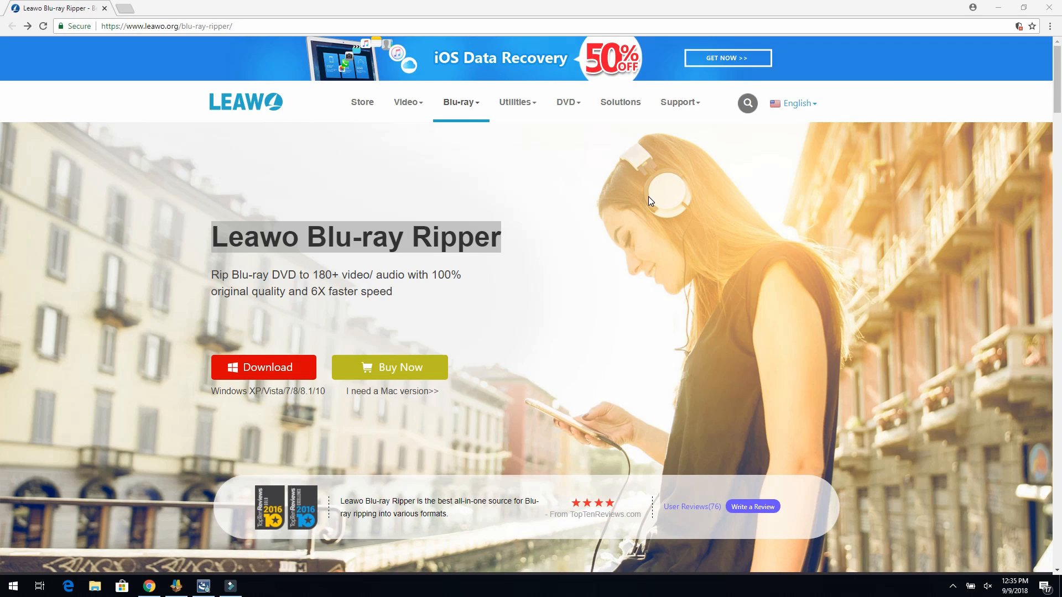
{"action": "mouse_move", "coordinate": [247, 399]}
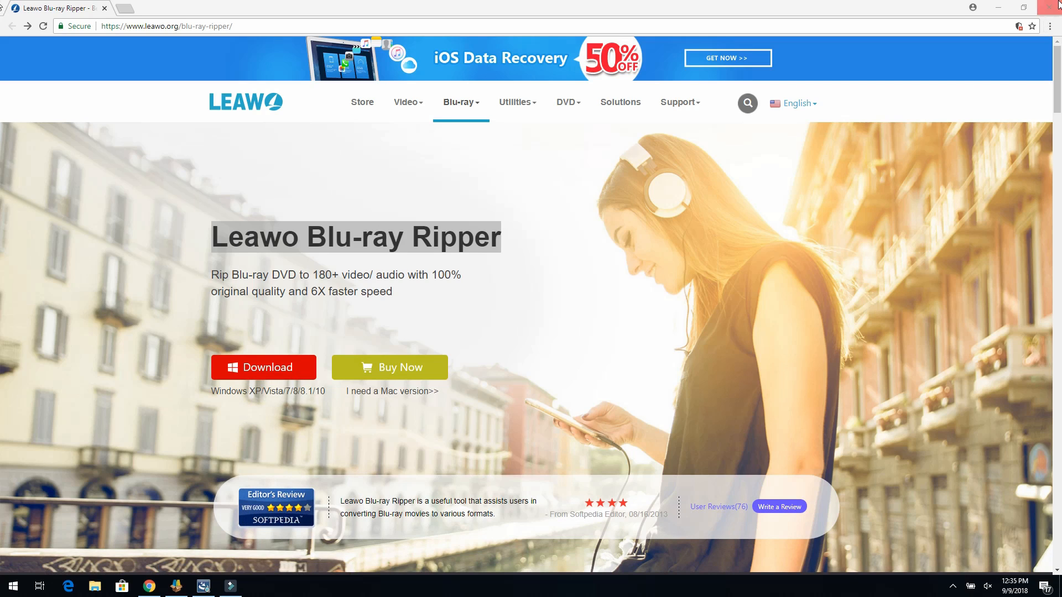
- Minimize Chrome's Leawo Blu-ray Ripper page to bring up the Prof. Media installer
{"action": "left_click", "coordinate": [263, 367]}
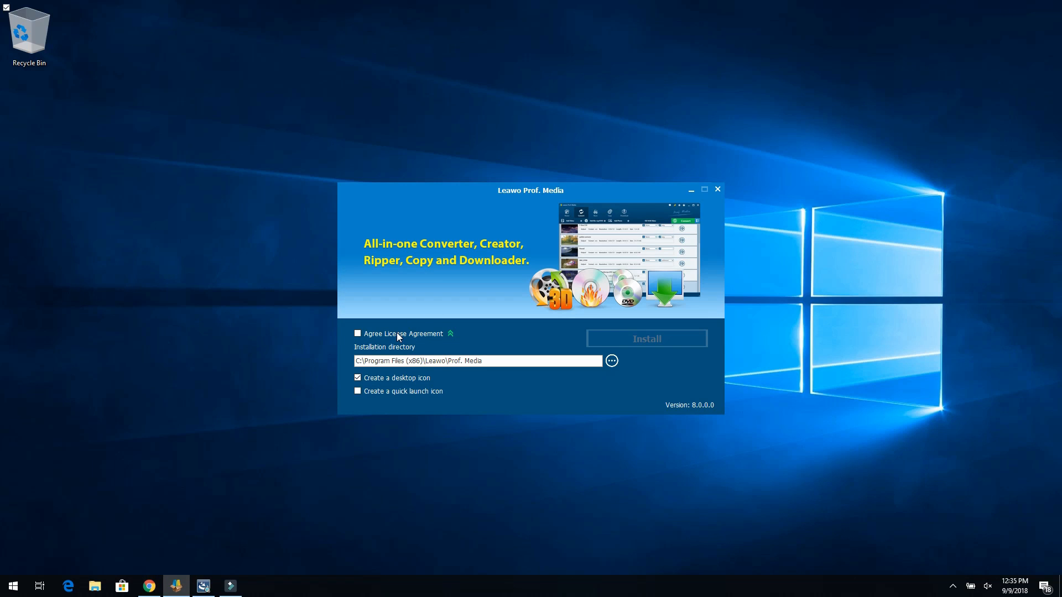
- Expand and accept the license, then install Prof. Media with the desktop icon option kept
{"action": "left_click", "coordinate": [450, 333]}
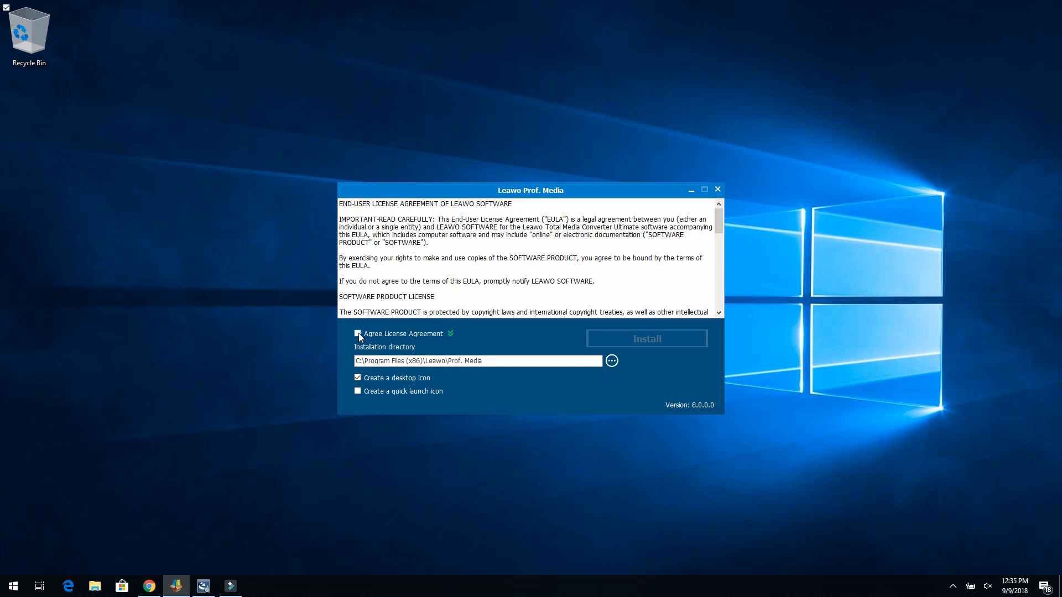
{"action": "left_click", "coordinate": [358, 334]}
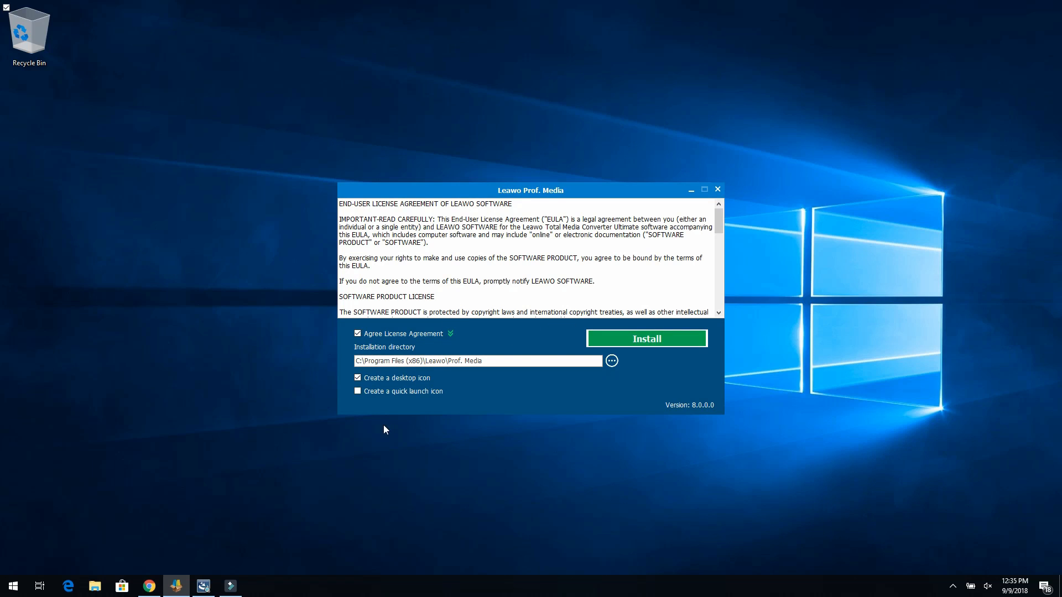
{"action": "mouse_move", "coordinate": [416, 381]}
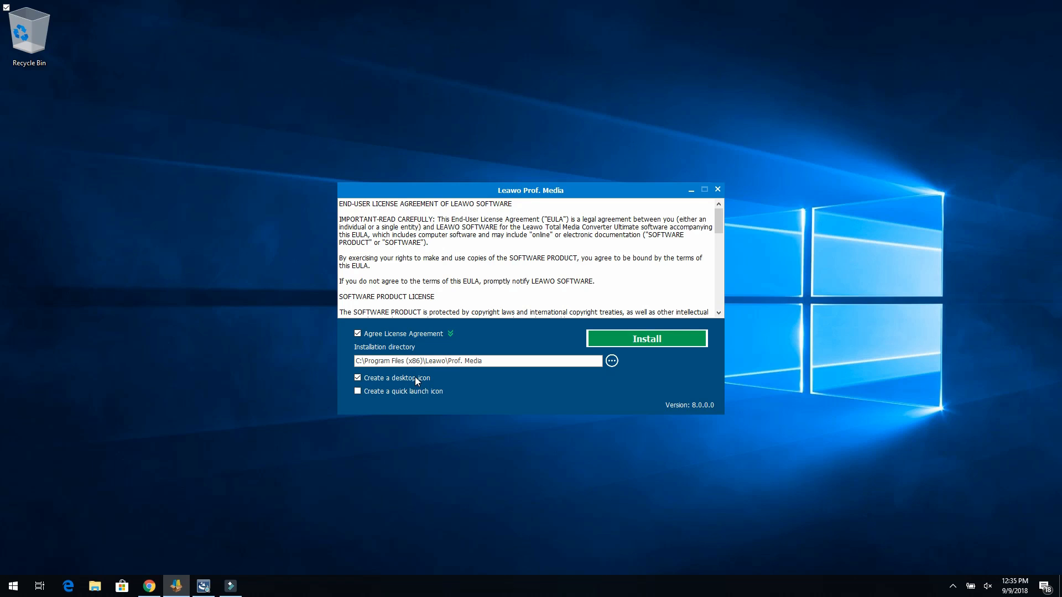
{"action": "mouse_move", "coordinate": [398, 399]}
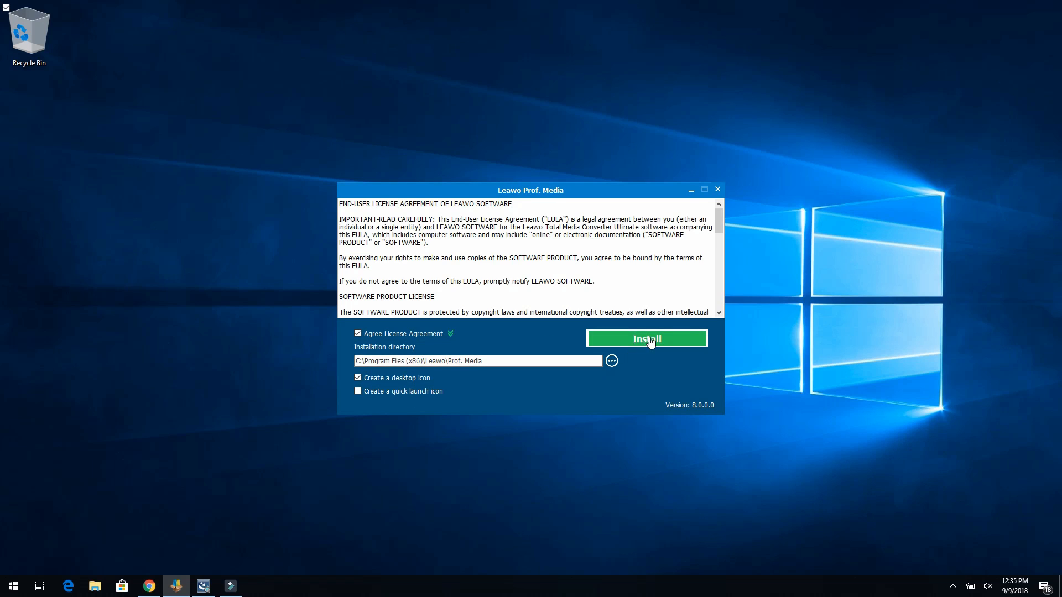
{"action": "mouse_move", "coordinate": [519, 370]}
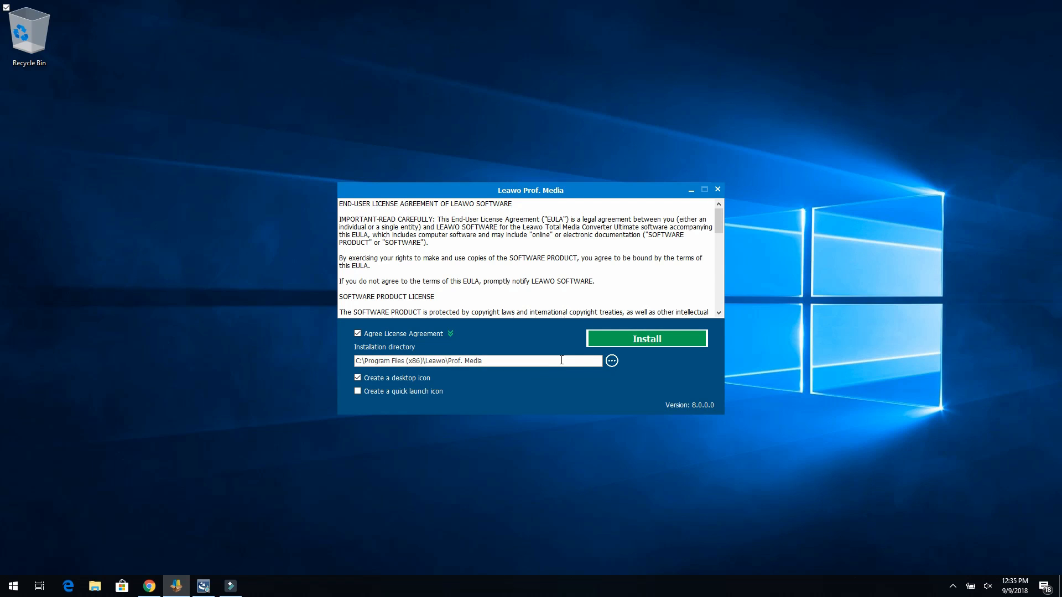
{"action": "left_click", "coordinate": [646, 339]}
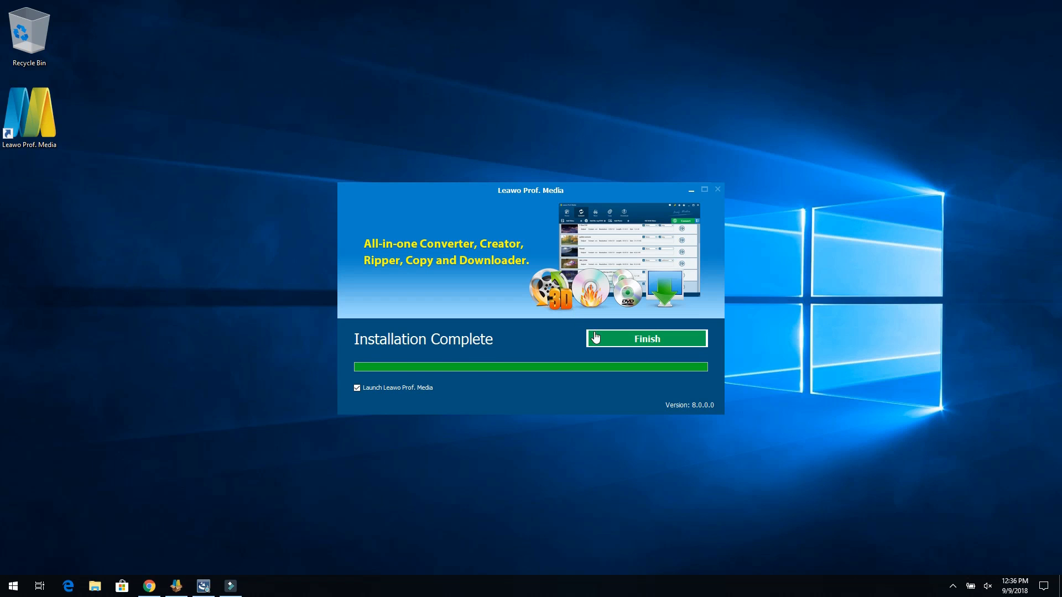
- Finish setup with Launch Leawo Prof. Media ticked and scroll the success page
{"action": "left_click", "coordinate": [646, 338]}
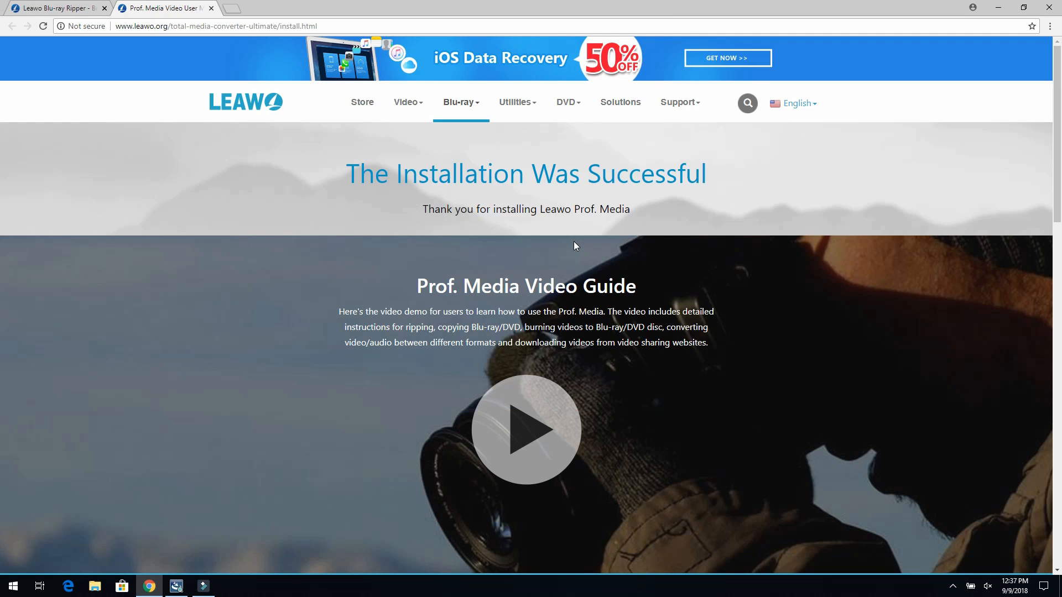
{"action": "scroll", "scroll_direction": "down", "scroll_amount": 3}
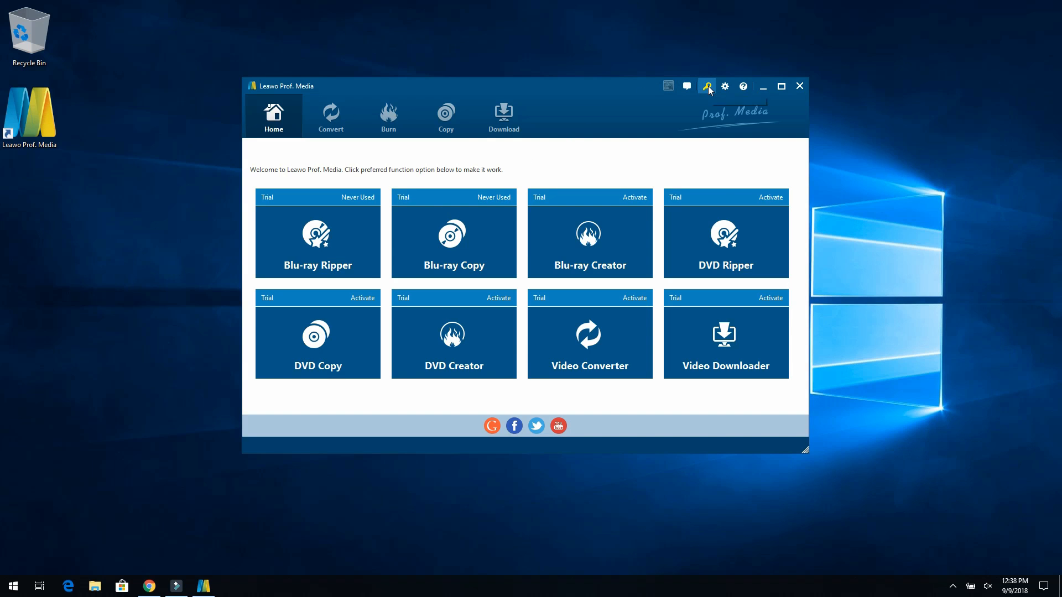
- Register Blu-ray Ripper and DVD Ripper in the Activation Center, then close it
{"action": "left_click", "coordinate": [706, 86]}
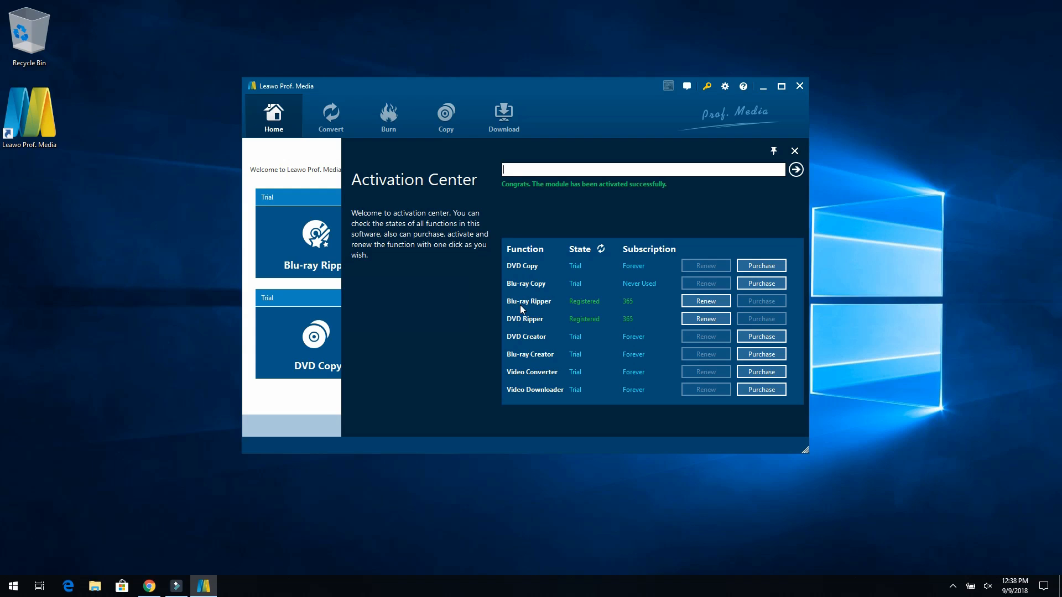
{"action": "mouse_move", "coordinate": [525, 332]}
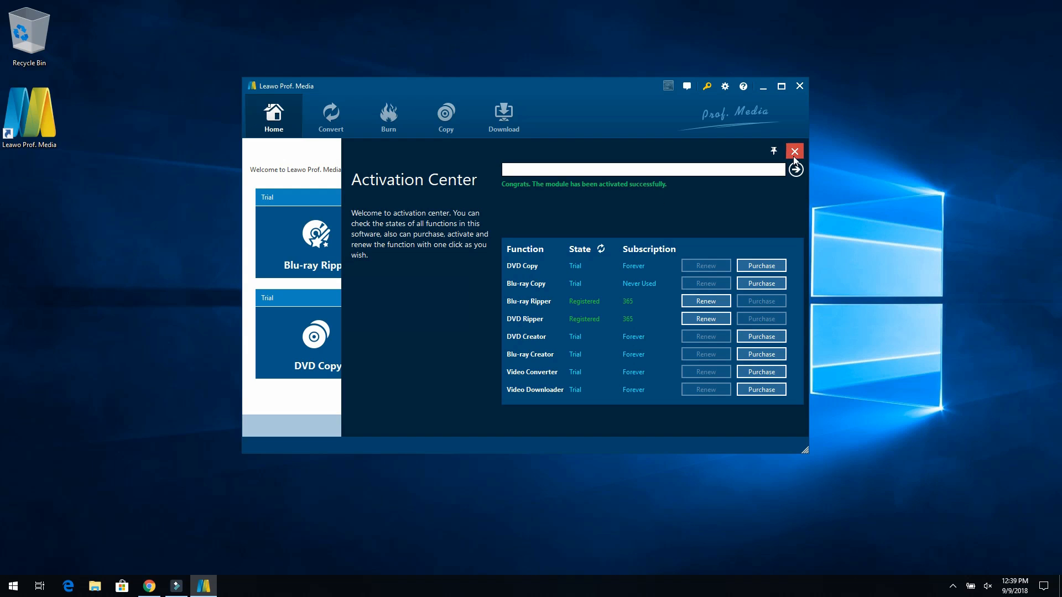
{"action": "left_click", "coordinate": [793, 151]}
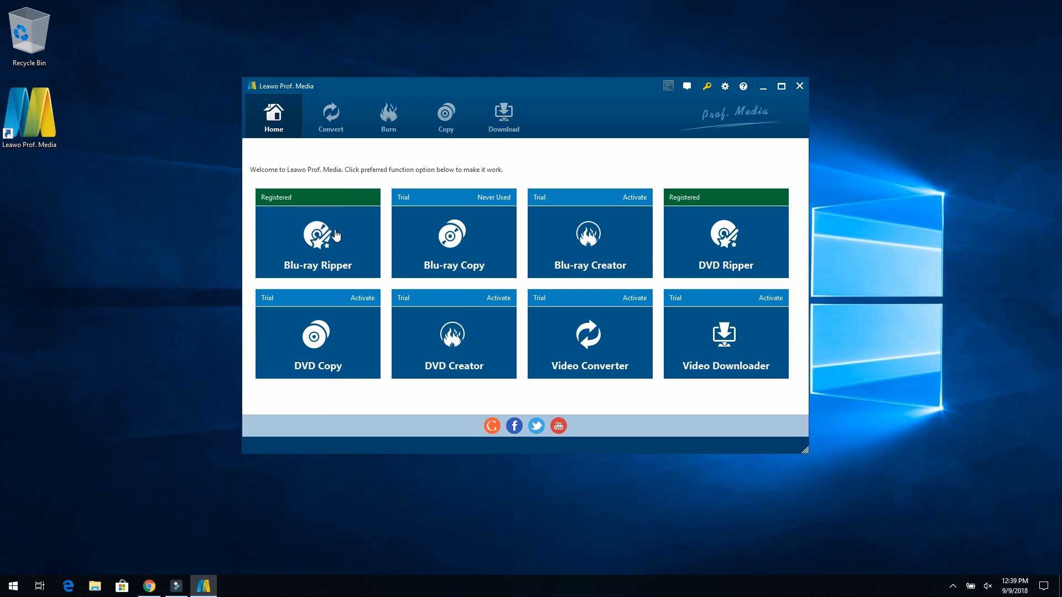
{"action": "mouse_move", "coordinate": [725, 237]}
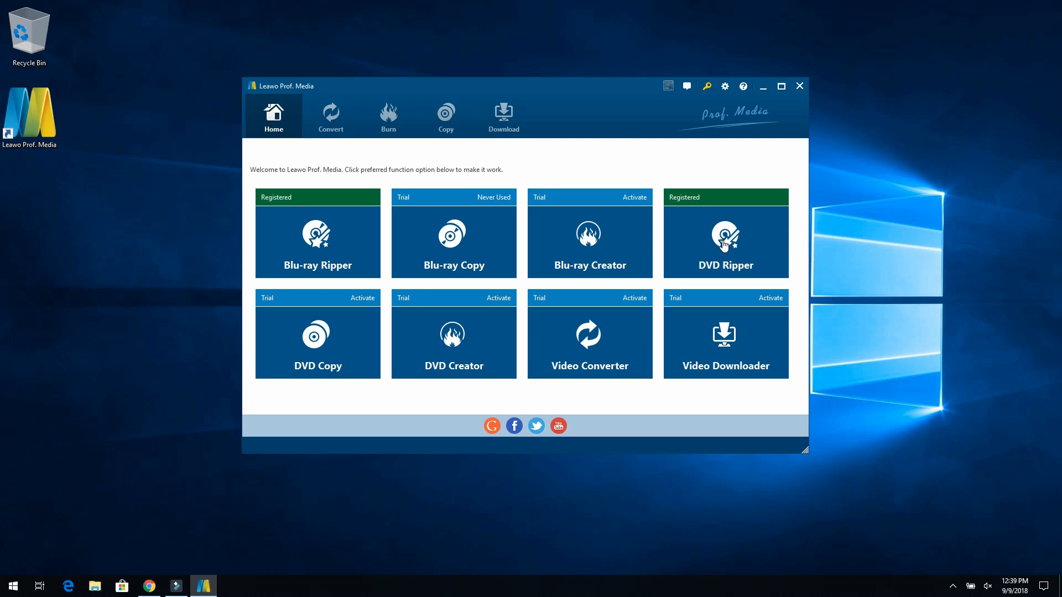
{"action": "mouse_move", "coordinate": [389, 224]}
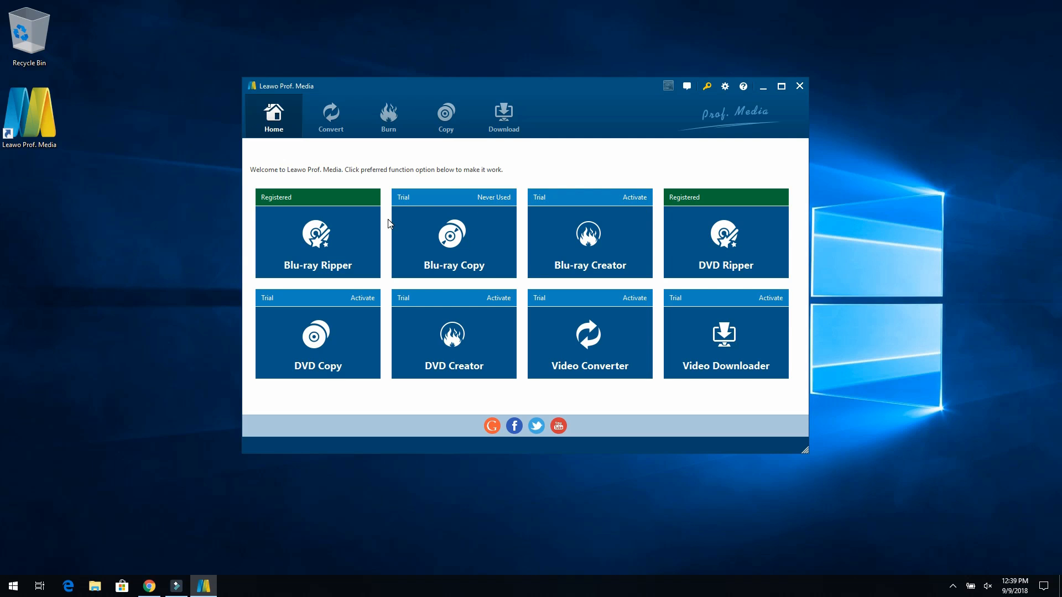
{"action": "mouse_move", "coordinate": [348, 243]}
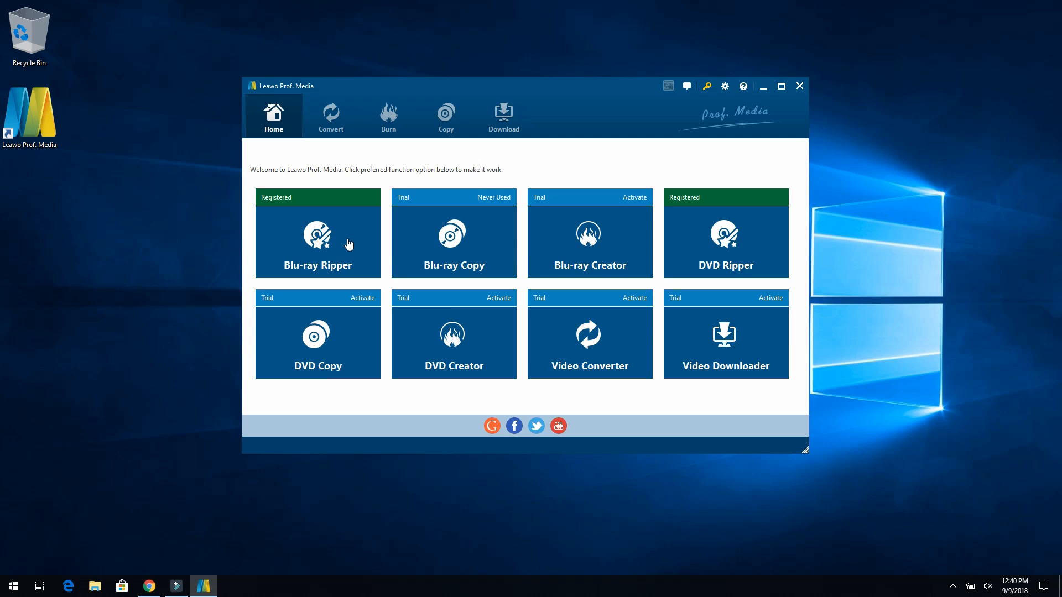
- Add H:\ZOMBIELAND from CD-ROM in Blu-ray Ripper and switch to Full Movie for all titles
{"action": "left_click", "coordinate": [330, 115]}
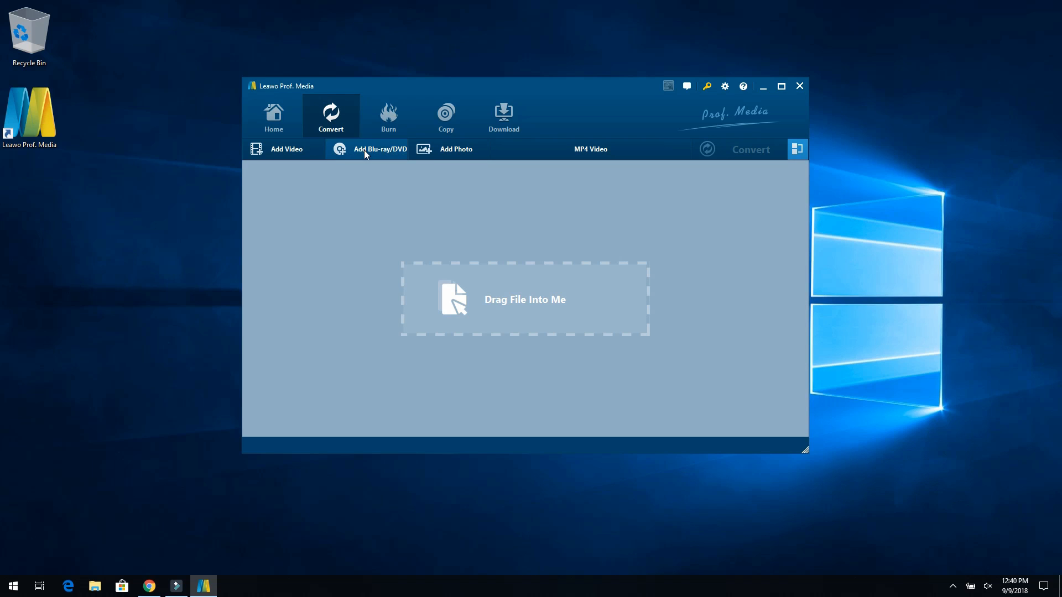
{"action": "left_click", "coordinate": [379, 149]}
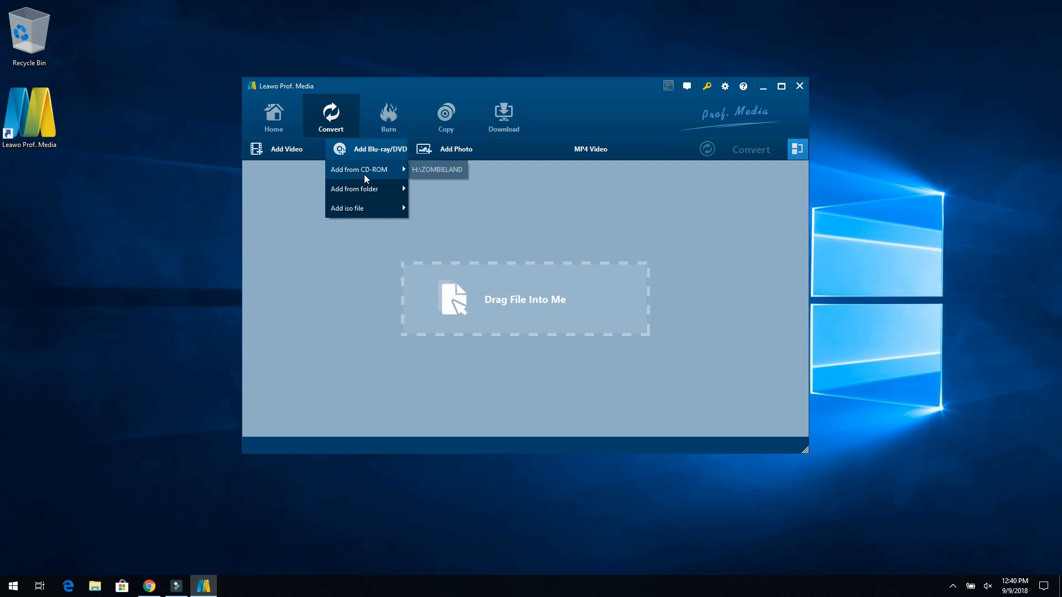
{"action": "mouse_move", "coordinate": [437, 169]}
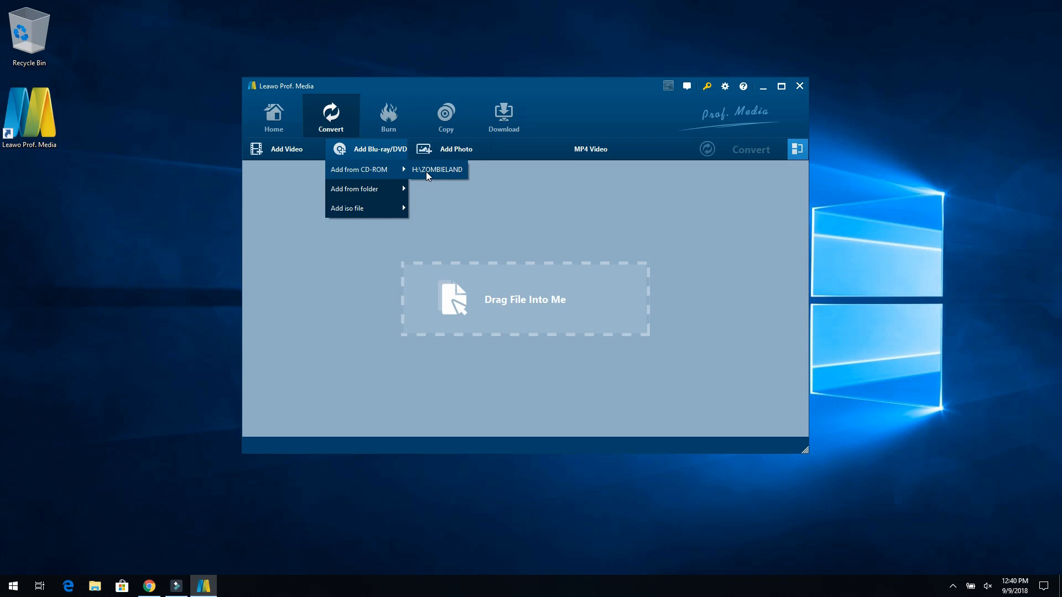
{"action": "left_click", "coordinate": [437, 169]}
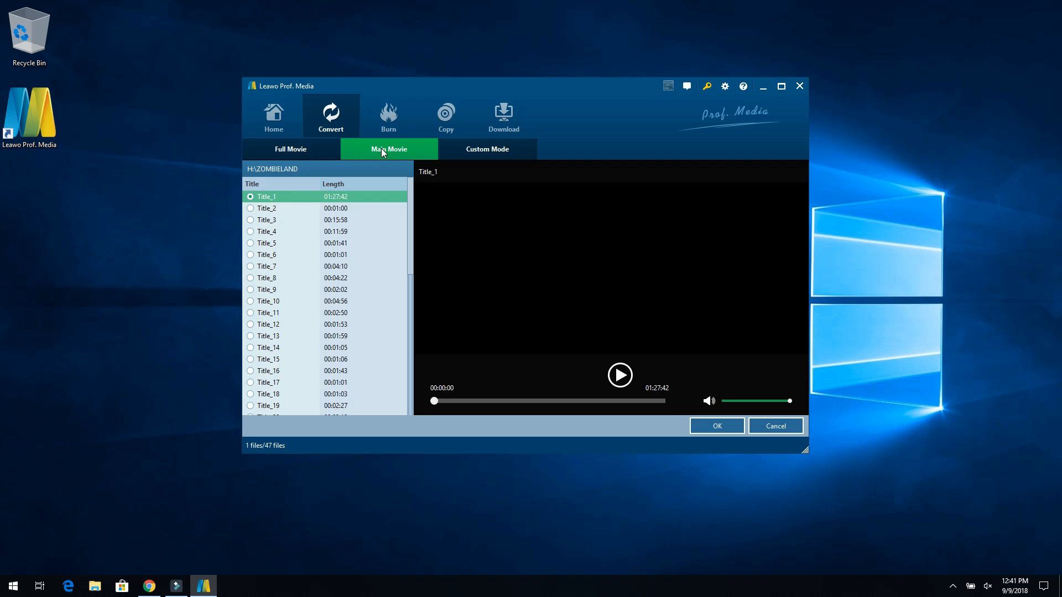
{"action": "left_click", "coordinate": [290, 149]}
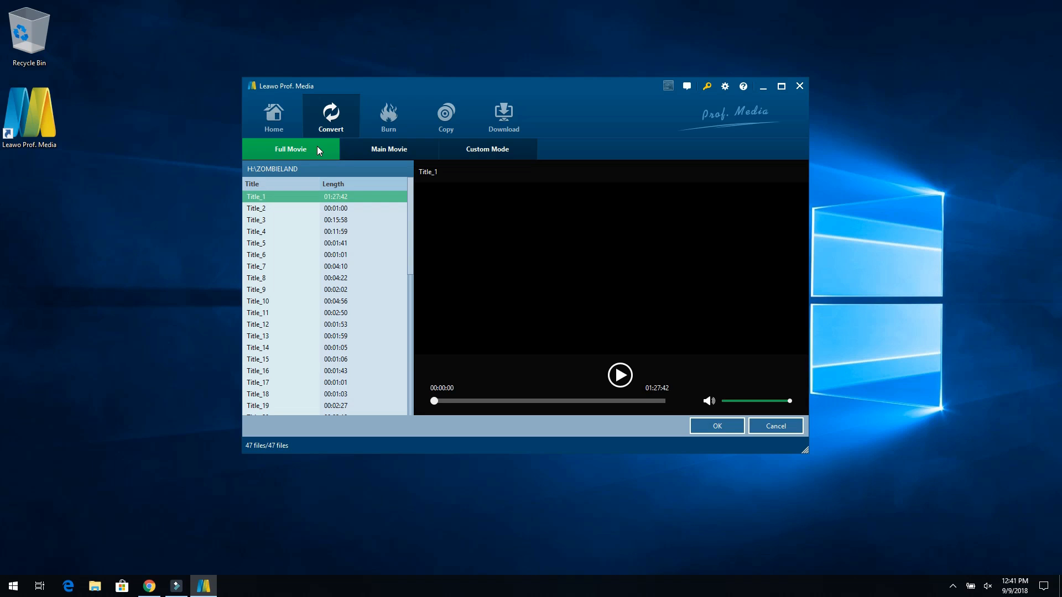
{"action": "left_click", "coordinate": [716, 426]}
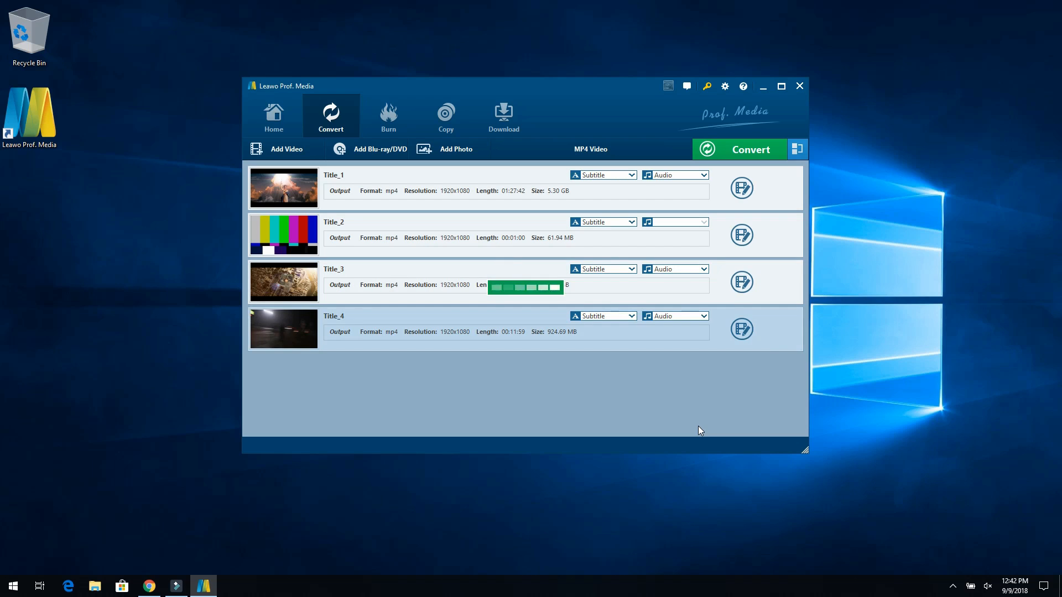
- Scroll the imported 1920x1080 MP4 title list down past Title_40
{"action": "scroll", "scroll_direction": "down", "scroll_amount": 3}
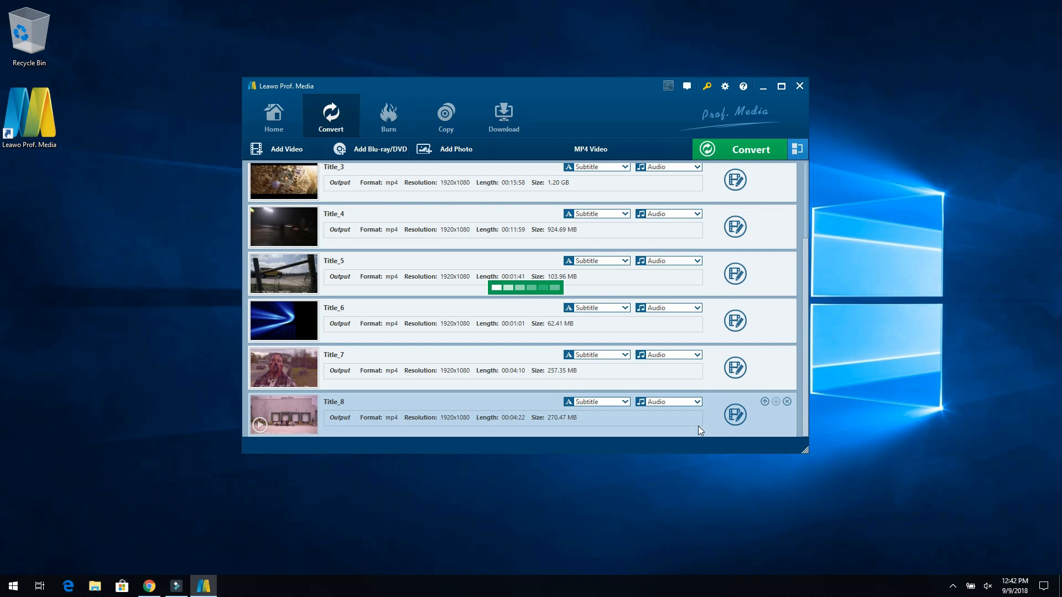
{"action": "scroll", "scroll_direction": "down", "scroll_amount": 3}
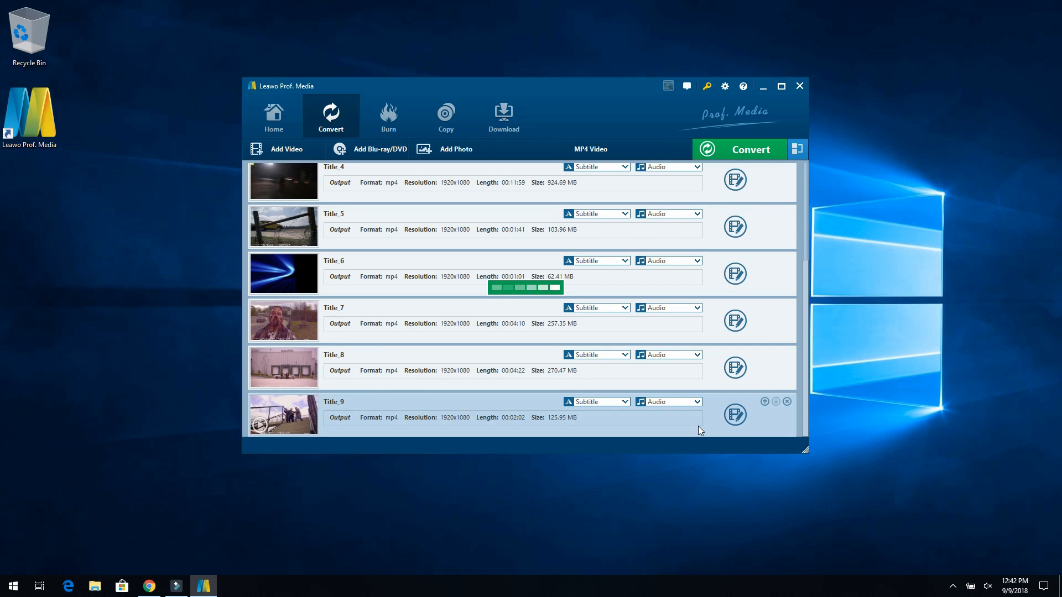
{"action": "scroll", "scroll_direction": "down", "scroll_amount": 3}
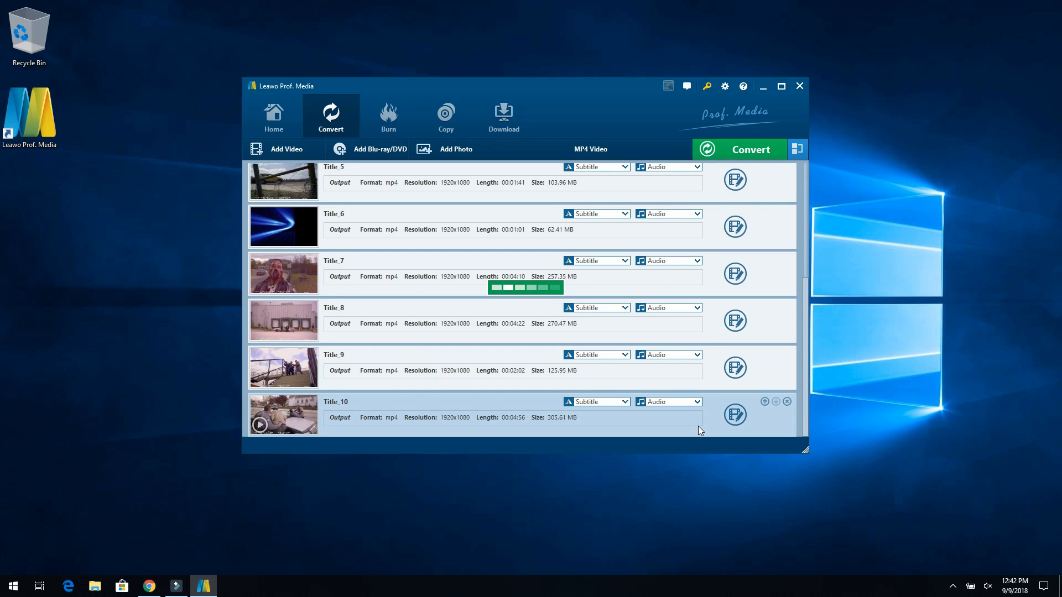
{"action": "scroll", "scroll_direction": "down", "scroll_amount": 3}
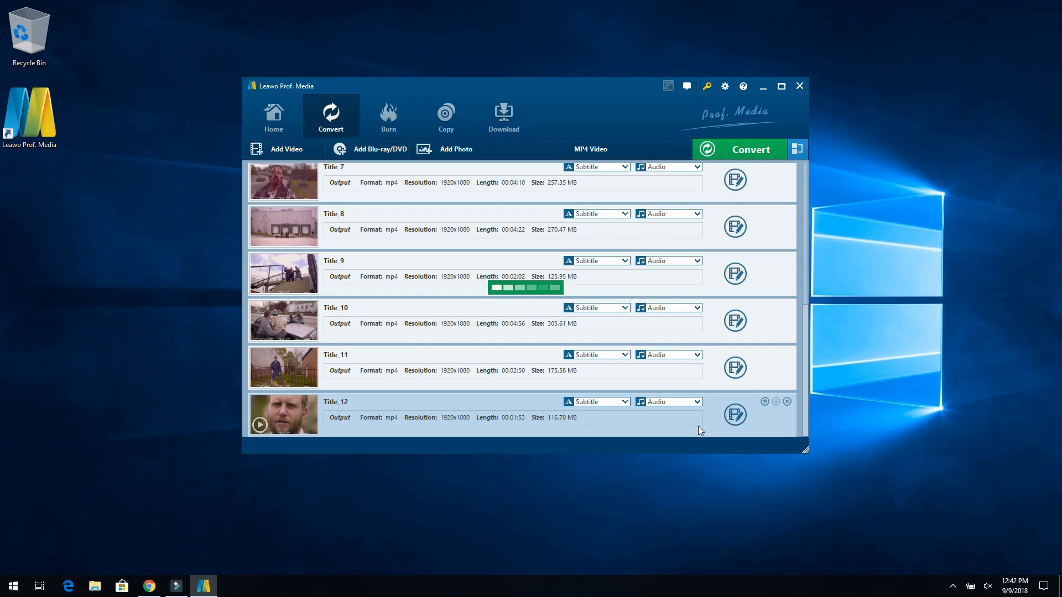
{"action": "scroll", "scroll_direction": "down", "scroll_amount": 3}
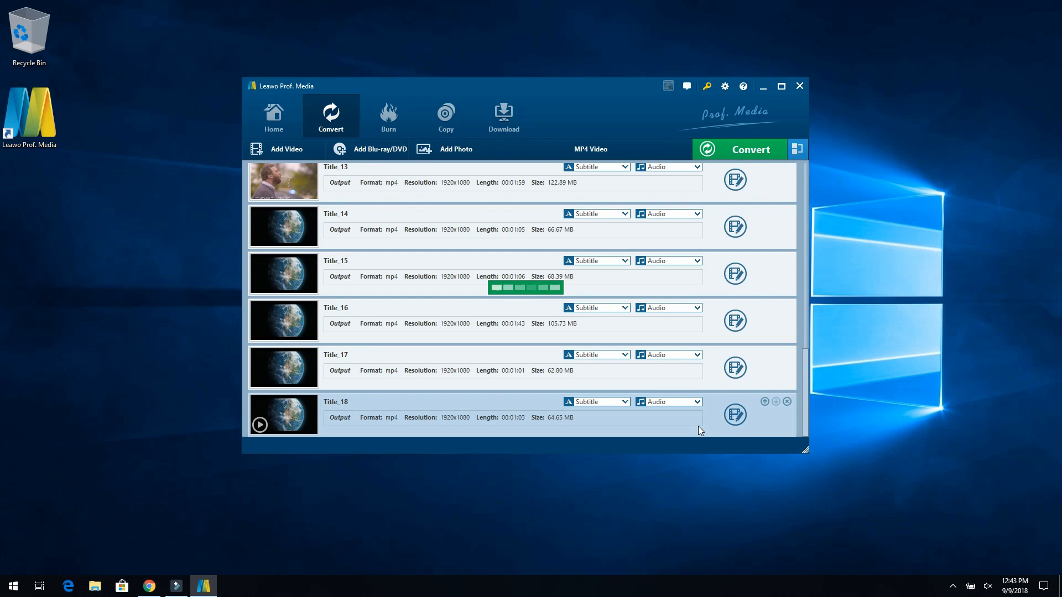
{"action": "scroll", "scroll_direction": "down", "scroll_amount": 3}
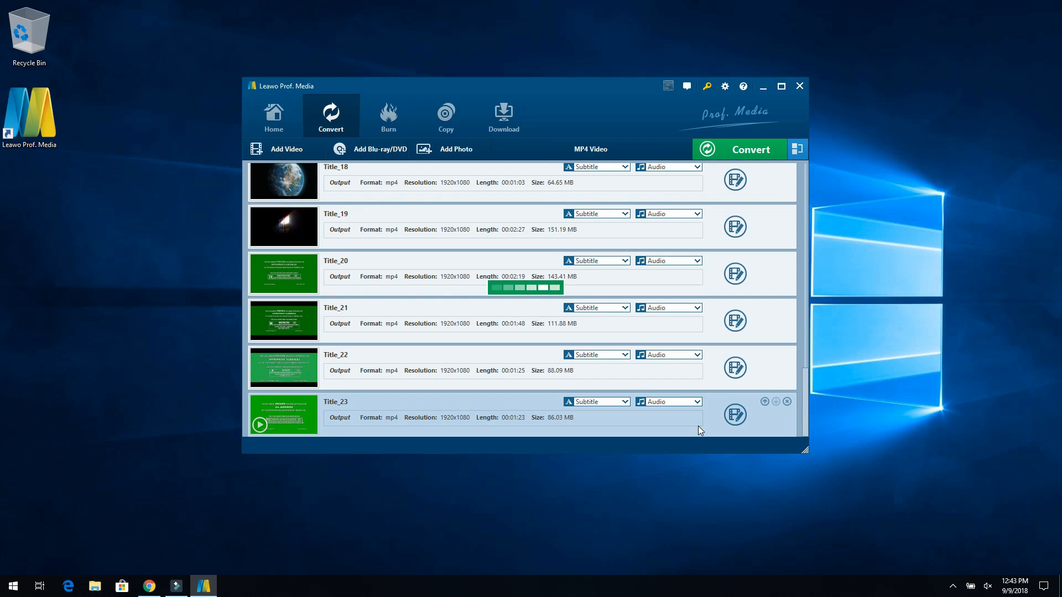
{"action": "scroll", "scroll_direction": "down", "scroll_amount": 3}
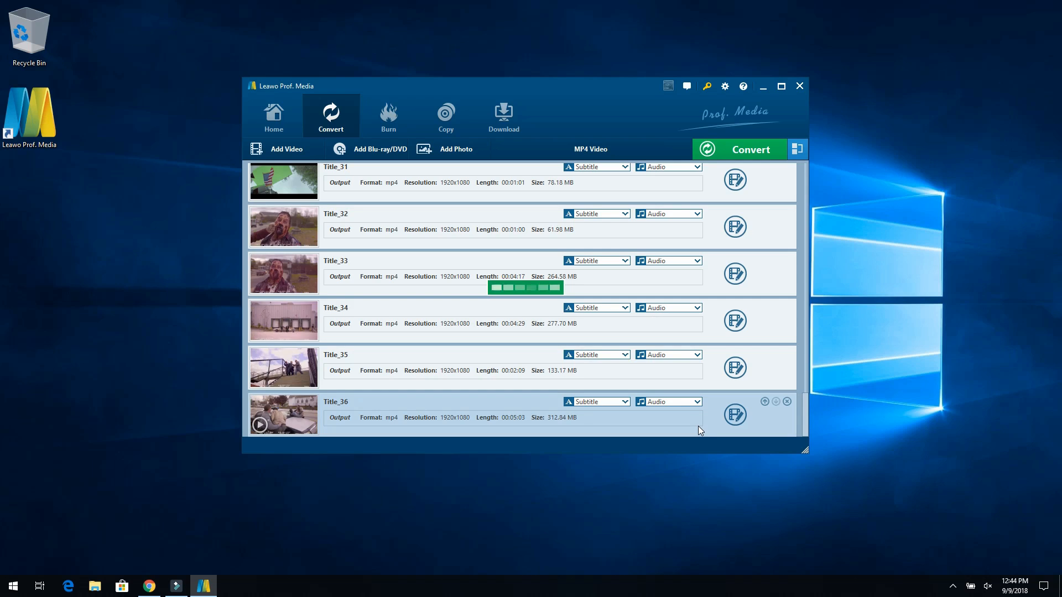
{"action": "scroll", "scroll_direction": "down", "scroll_amount": 3}
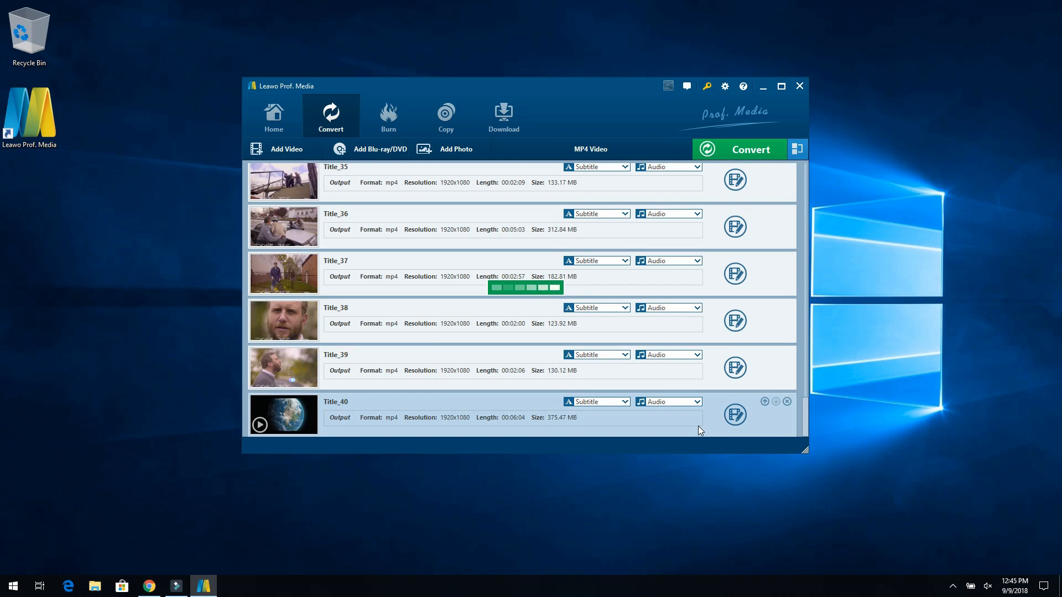
{"action": "scroll", "scroll_direction": "down", "scroll_amount": 3}
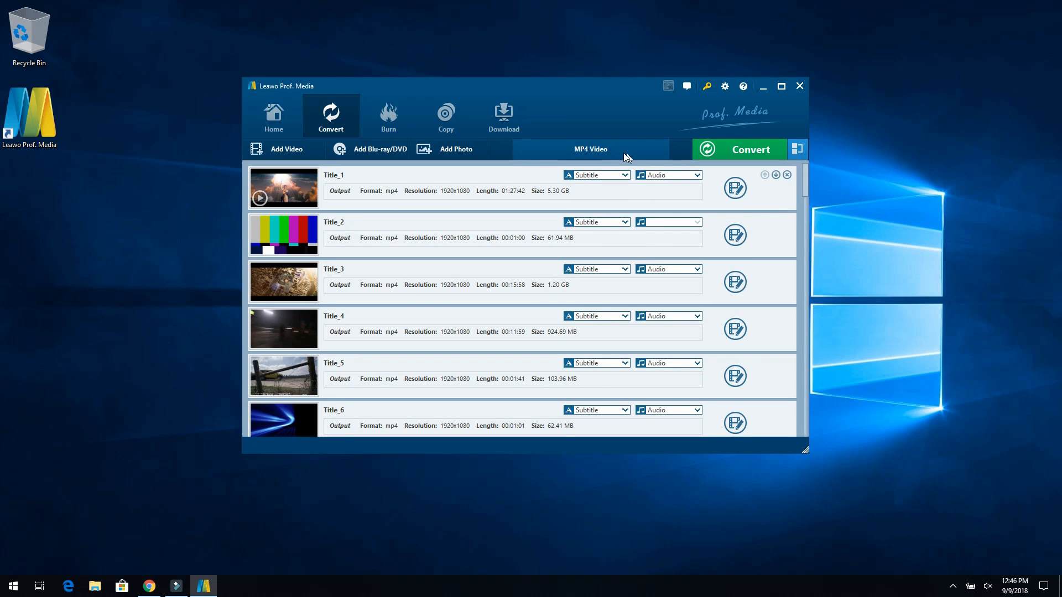
- Edit the MP4 profile, keeping Original resolution, and set video quality to Best
{"action": "left_click", "coordinate": [590, 149]}
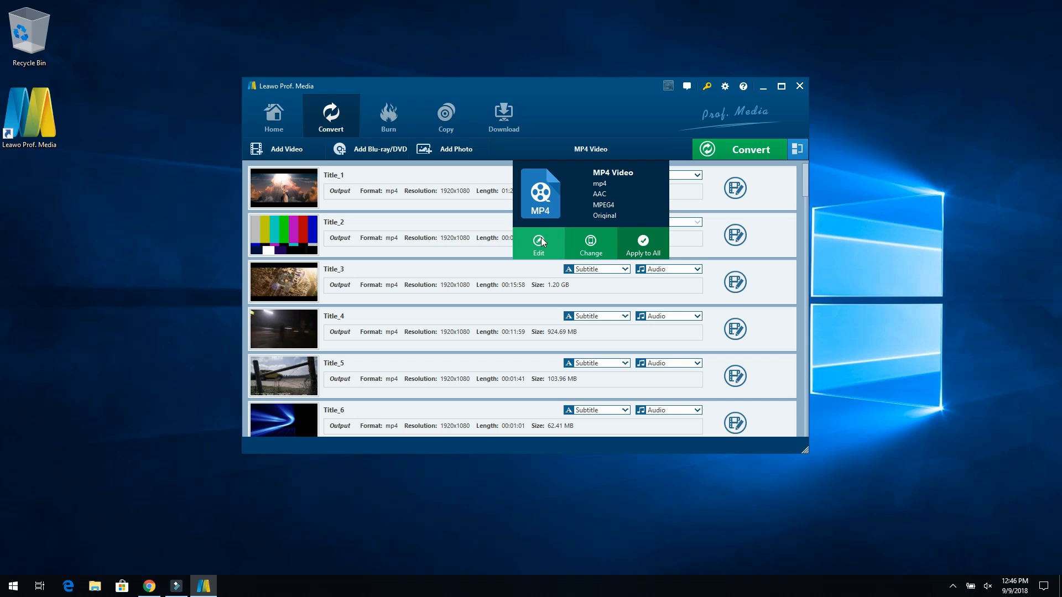
{"action": "left_click", "coordinate": [538, 244]}
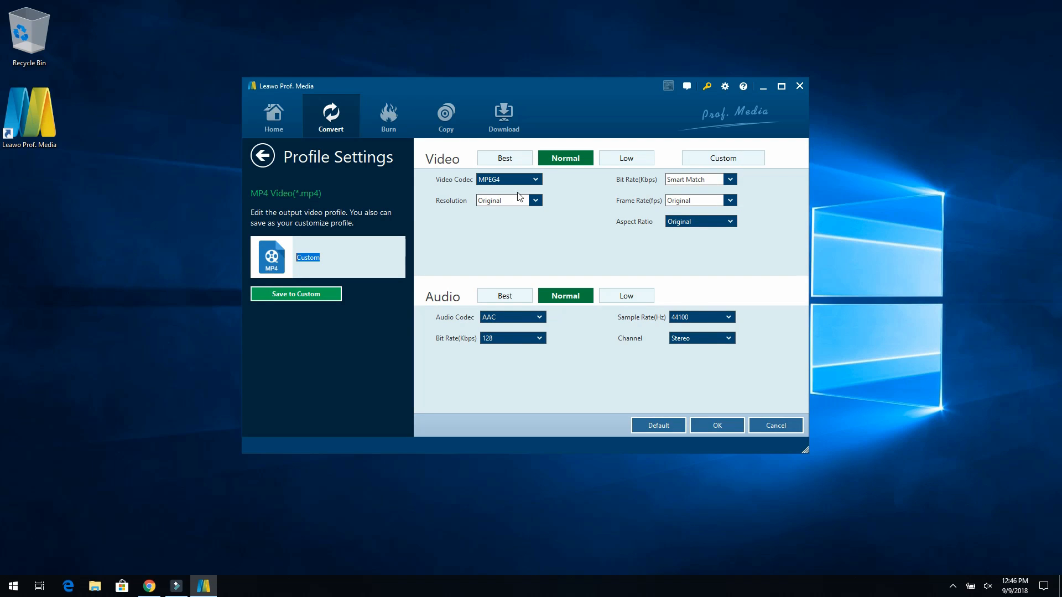
{"action": "left_click", "coordinate": [534, 179]}
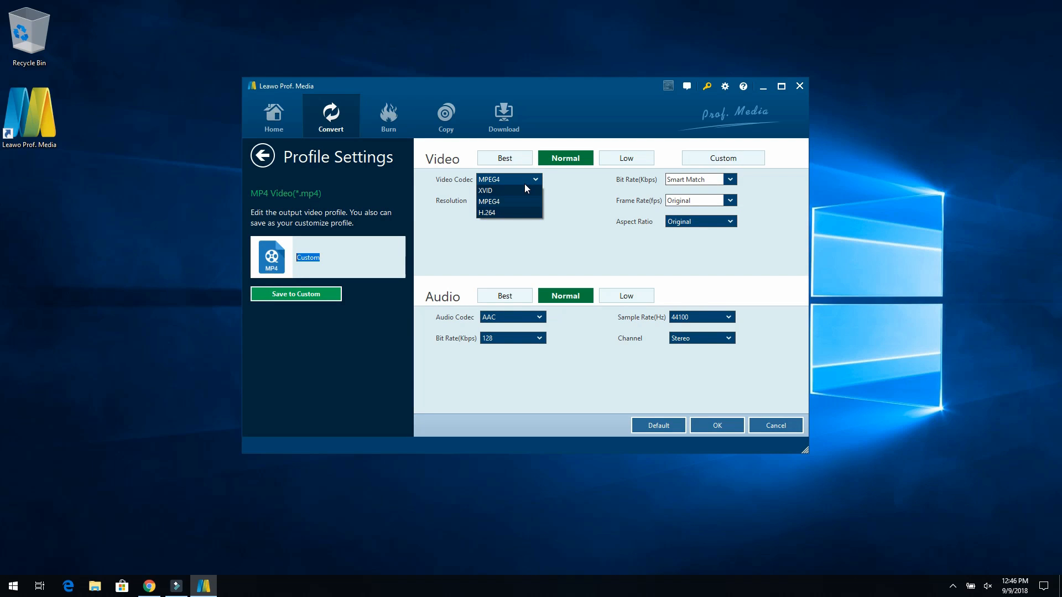
{"action": "mouse_move", "coordinate": [573, 238]}
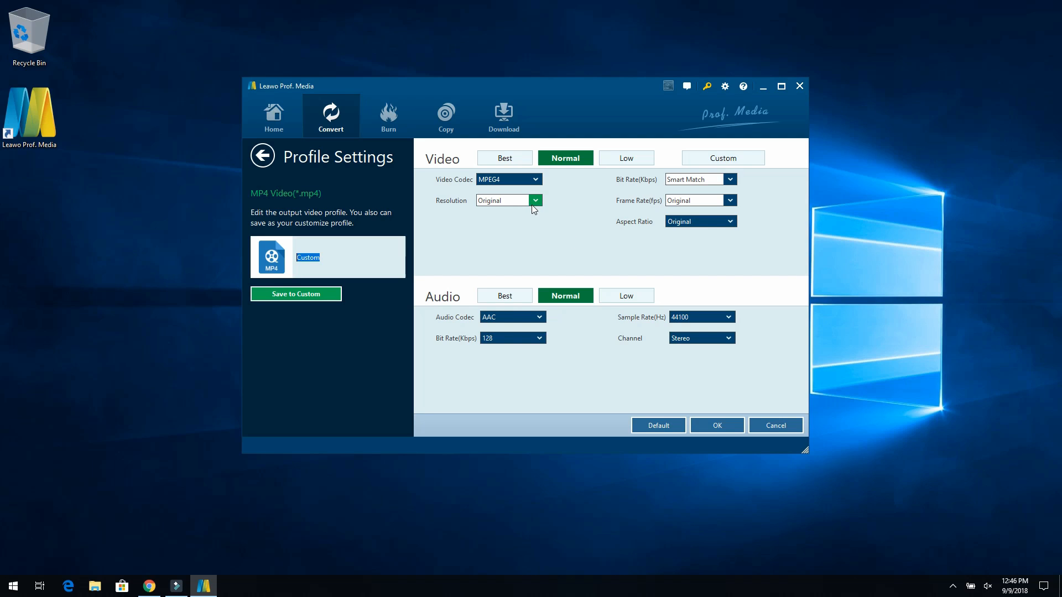
{"action": "left_click", "coordinate": [536, 199]}
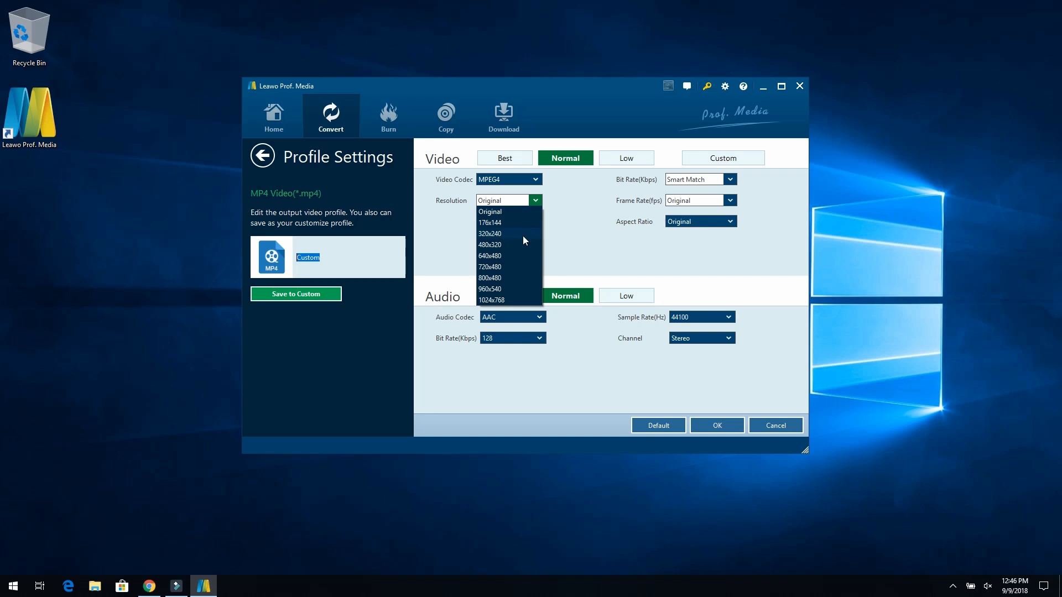
{"action": "left_click", "coordinate": [572, 219]}
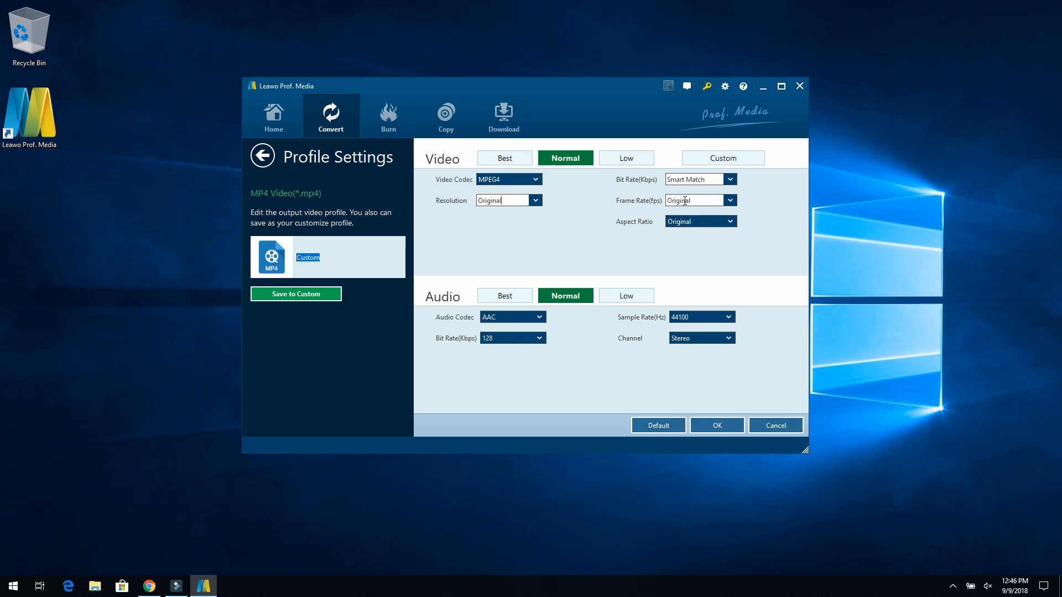
{"action": "mouse_move", "coordinate": [494, 348]}
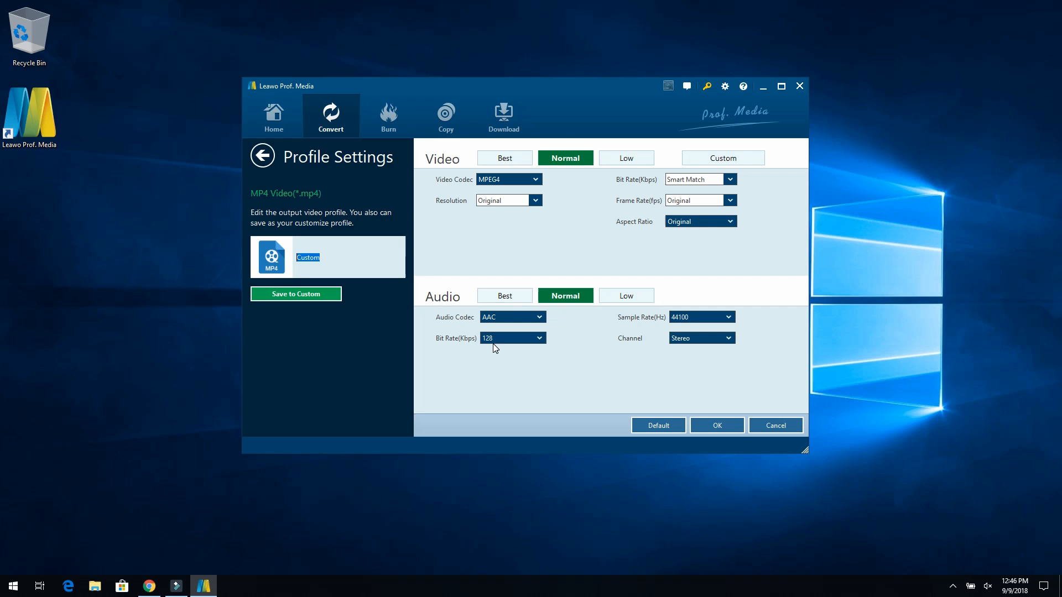
{"action": "mouse_move", "coordinate": [580, 235]}
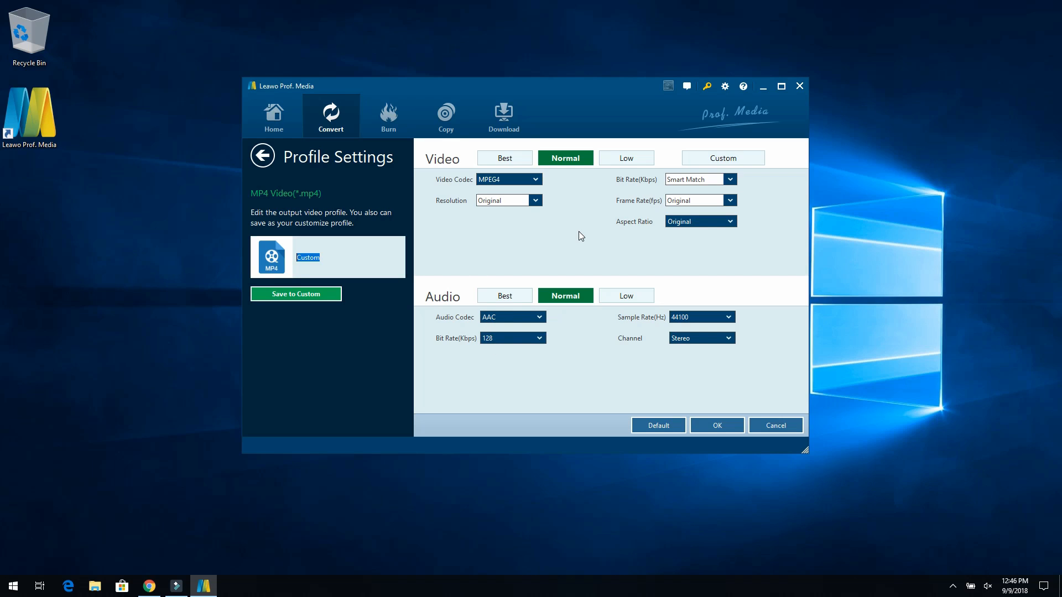
{"action": "mouse_move", "coordinate": [664, 347]}
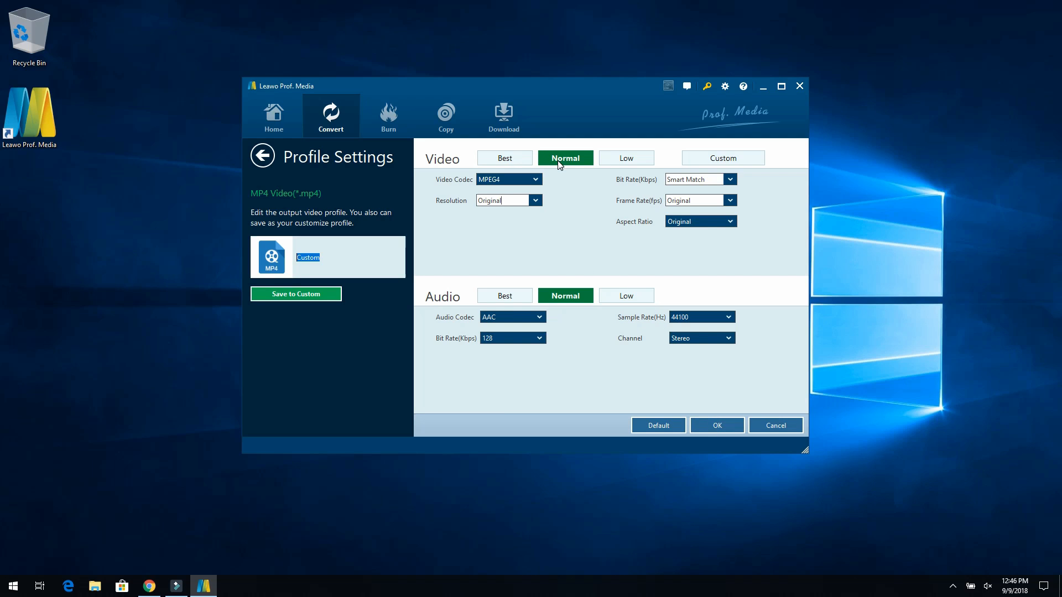
{"action": "left_click", "coordinate": [504, 157]}
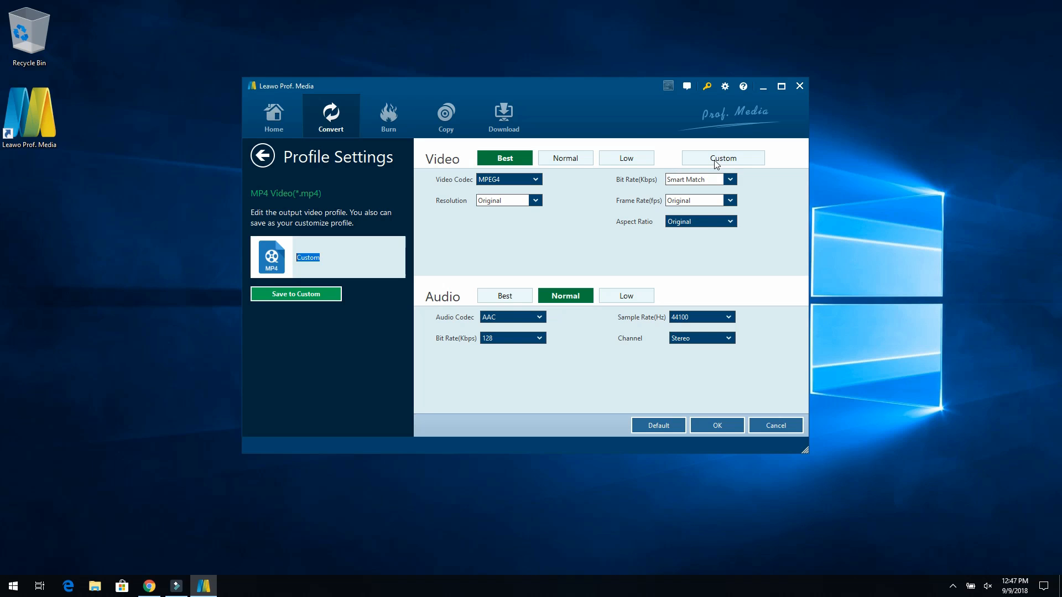
{"action": "mouse_move", "coordinate": [605, 356]}
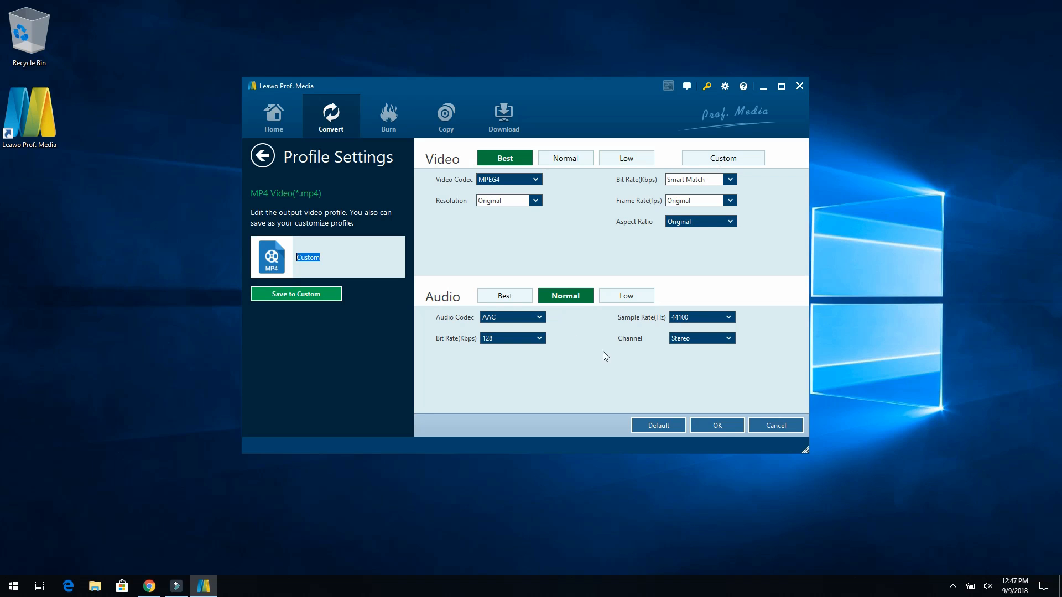
{"action": "left_click", "coordinate": [715, 425]}
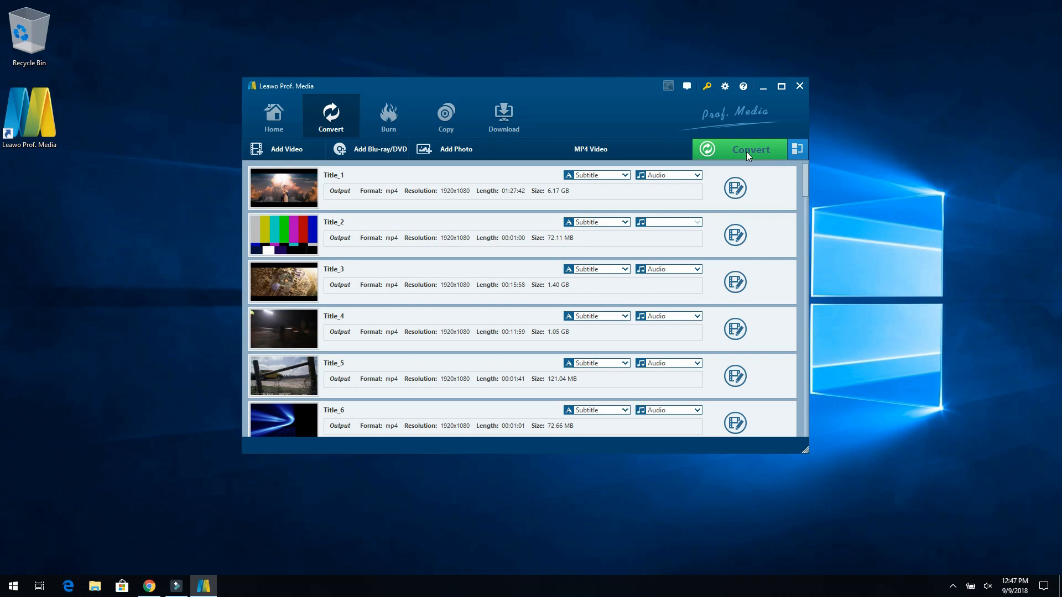
- Convert all titles through Title_47 to MP4 and close the completed job with Finish
{"action": "left_click", "coordinate": [739, 149]}
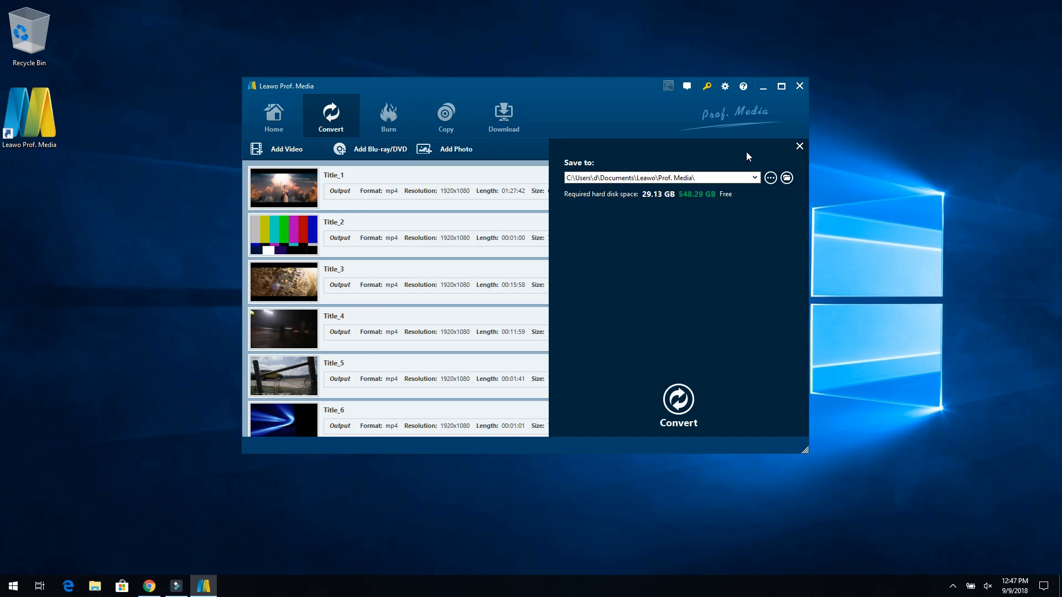
{"action": "mouse_move", "coordinate": [678, 401]}
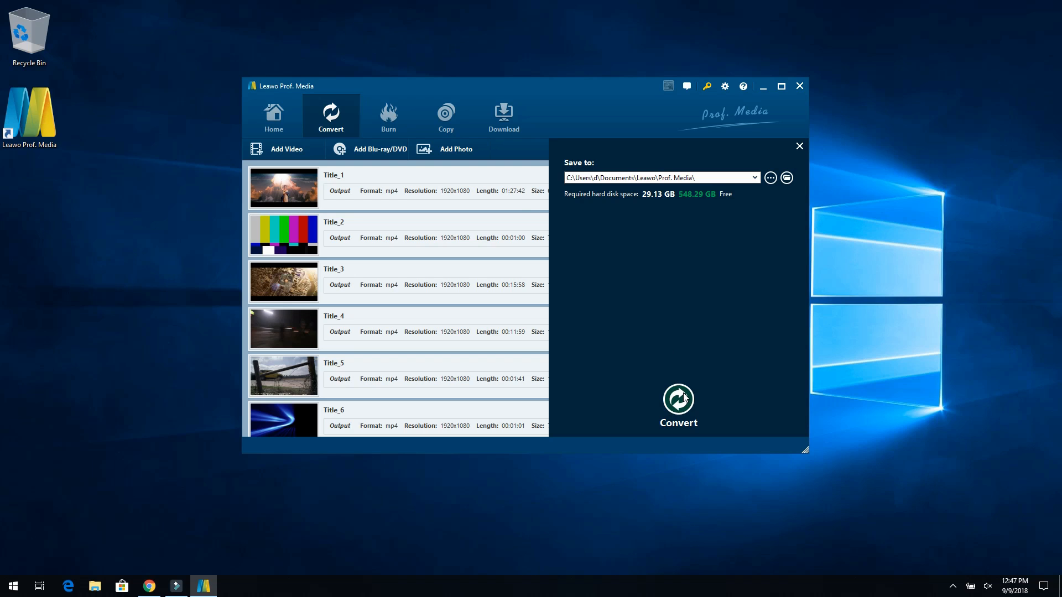
{"action": "left_click", "coordinate": [678, 403]}
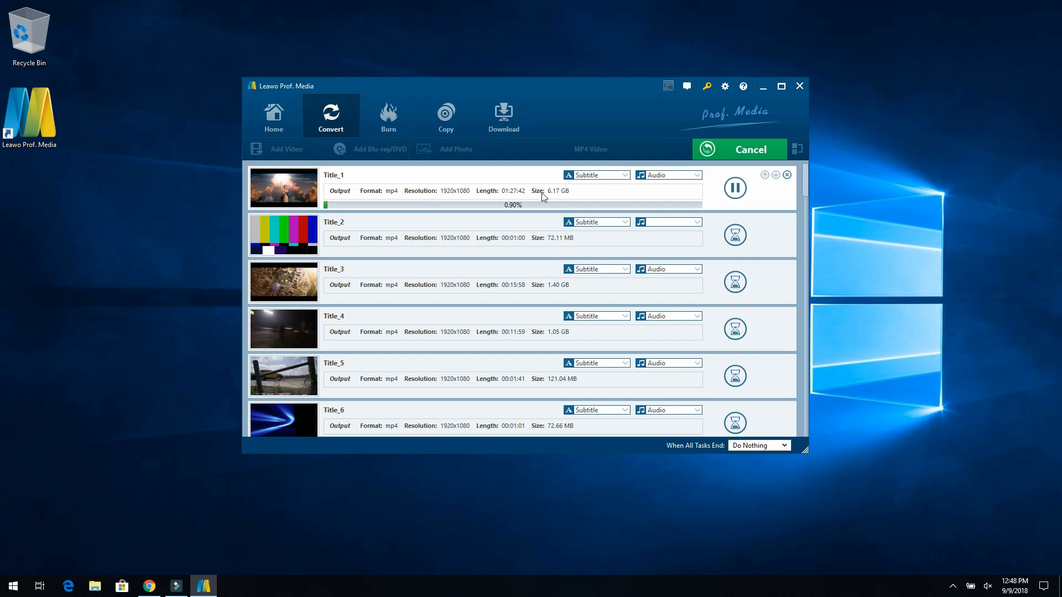
{"action": "mouse_move", "coordinate": [558, 199]}
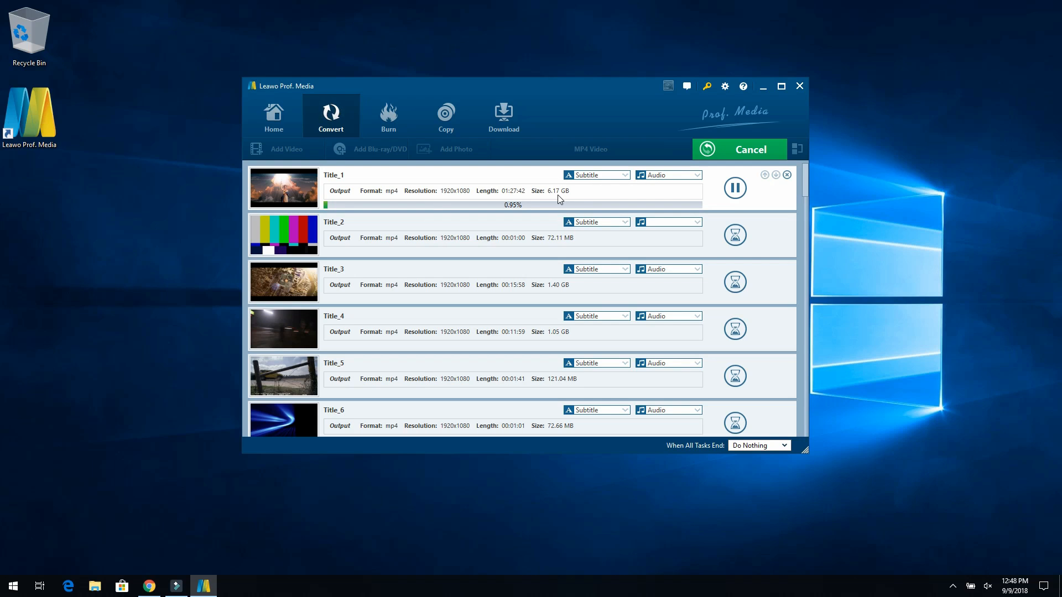
{"action": "mouse_move", "coordinate": [520, 214]}
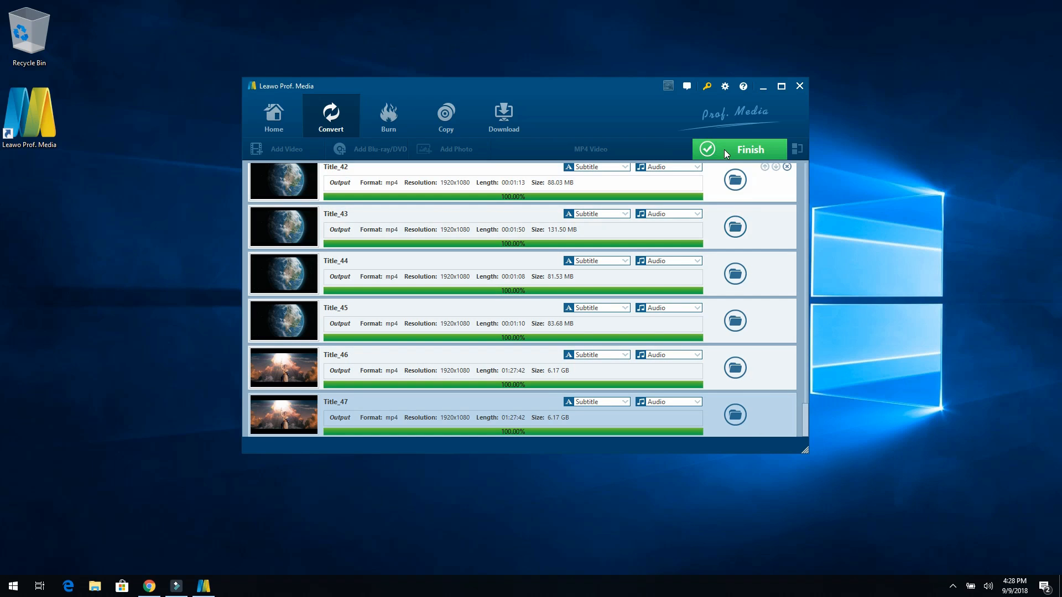
{"action": "left_click", "coordinate": [737, 149]}
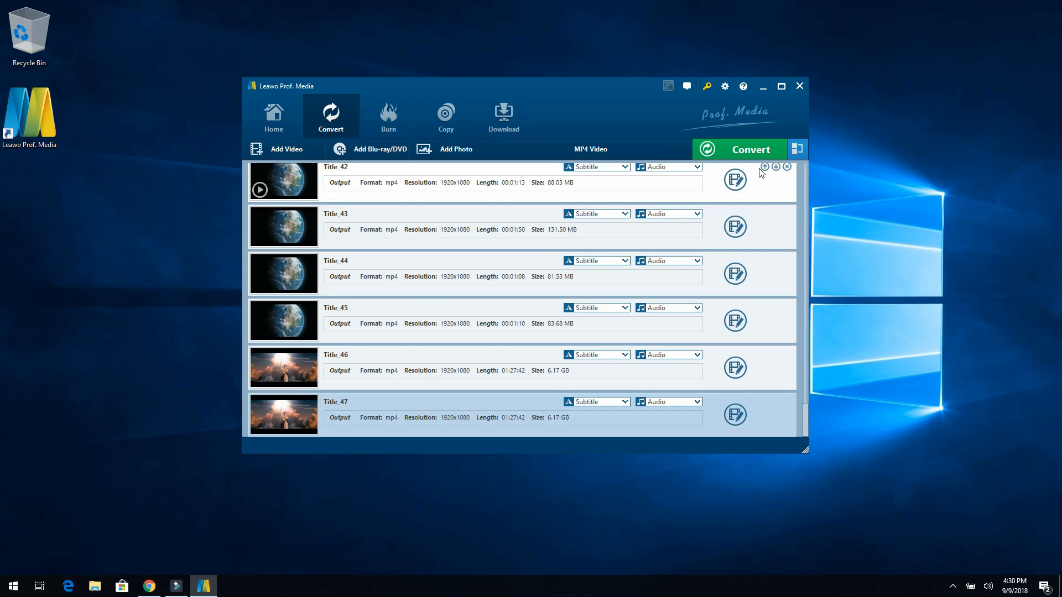
{"action": "mouse_move", "coordinate": [94, 555]}
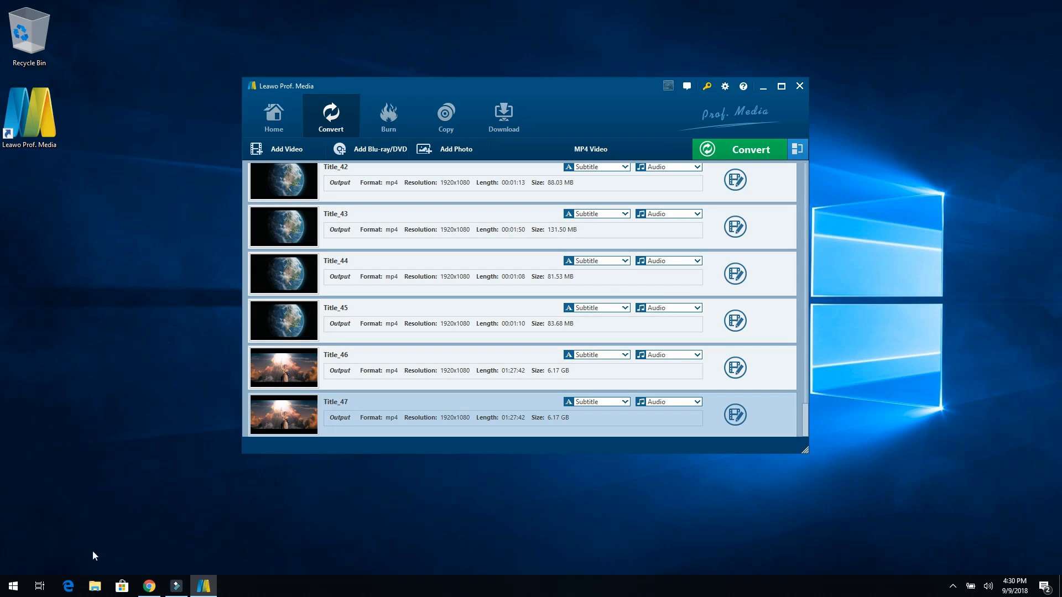
- Browse File Explorer to Documents\Leawo\Prof. Media\ZOMBIELAND and select Title_1.mp4 to see its size
{"action": "left_click", "coordinate": [95, 586]}
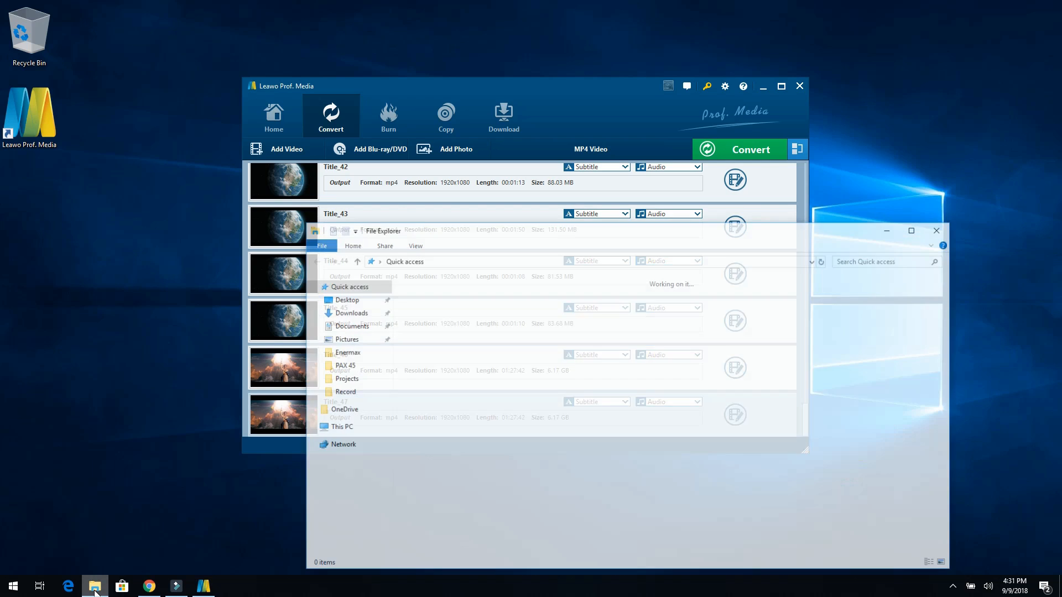
{"action": "left_click", "coordinate": [352, 326]}
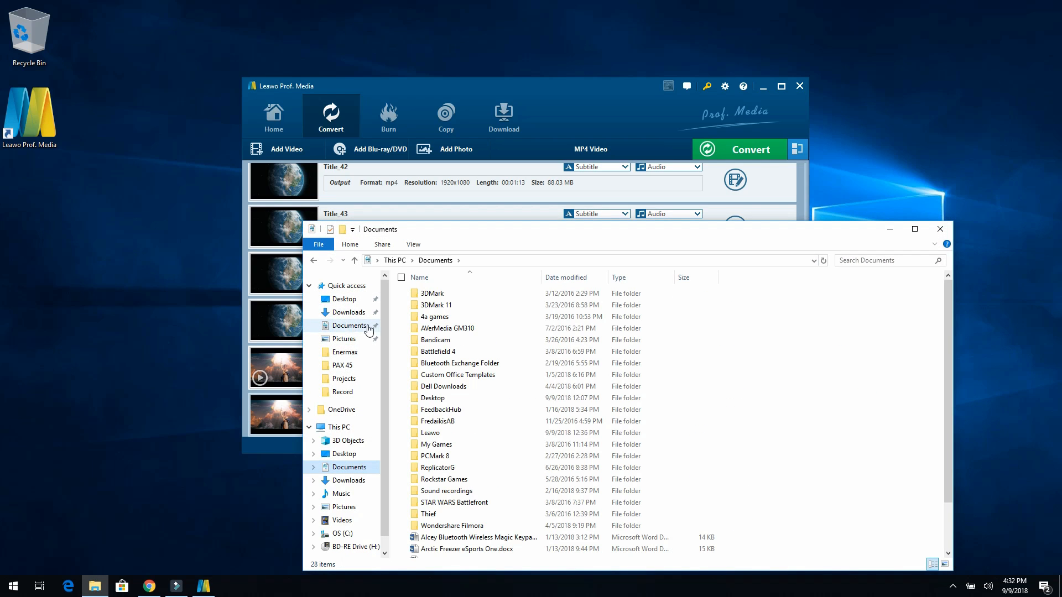
{"action": "double_click", "coordinate": [429, 434]}
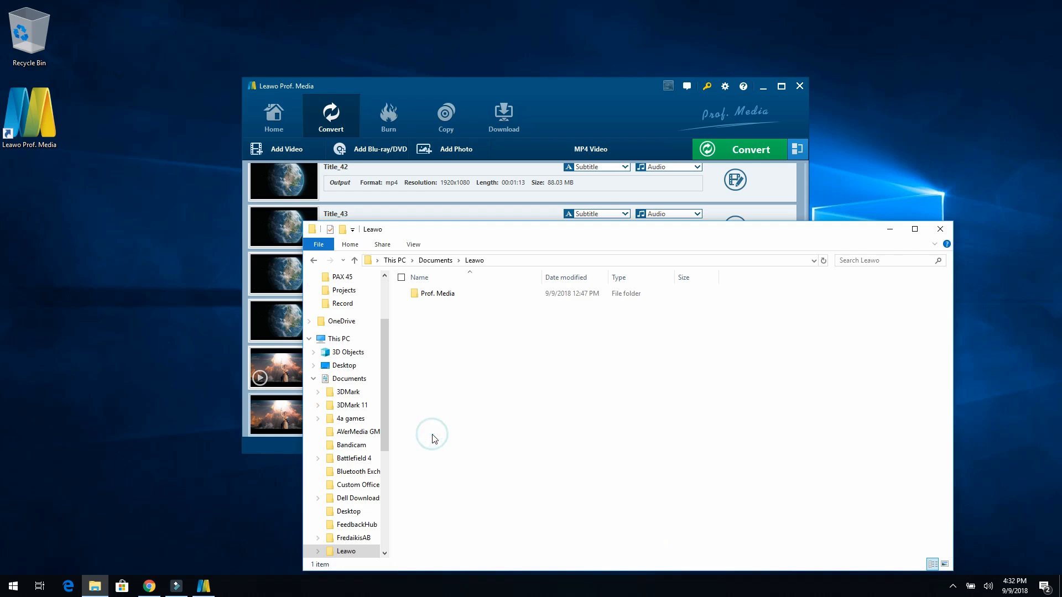
{"action": "double_click", "coordinate": [437, 293]}
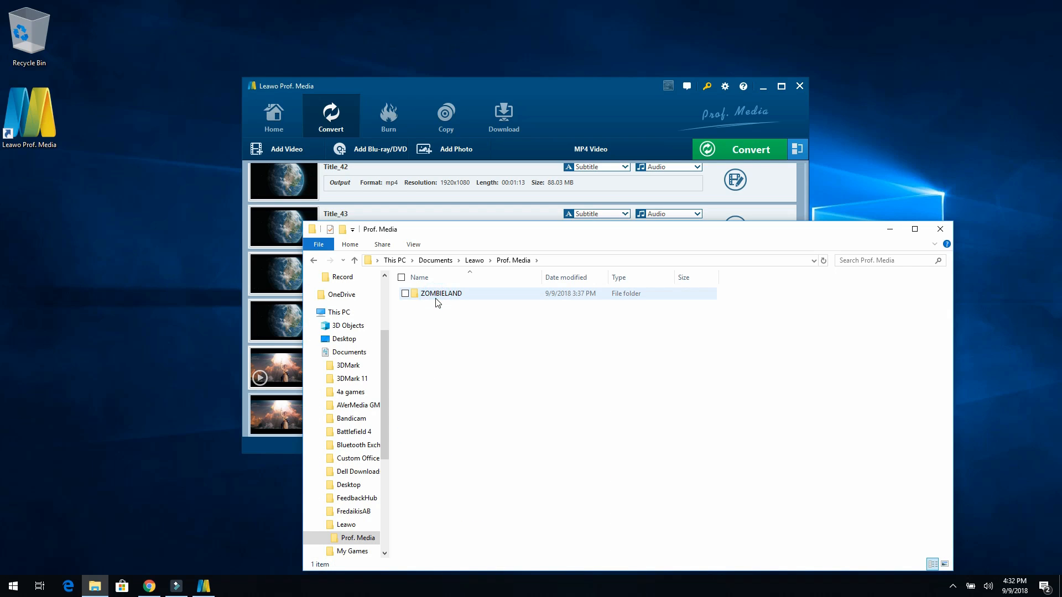
{"action": "double_click", "coordinate": [441, 293]}
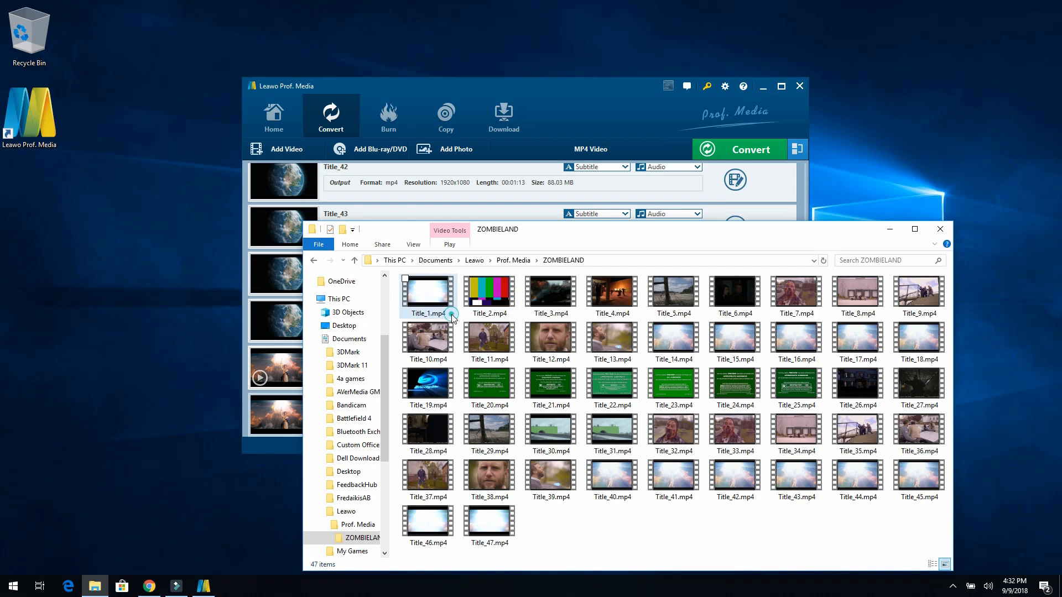
{"action": "left_click", "coordinate": [427, 293]}
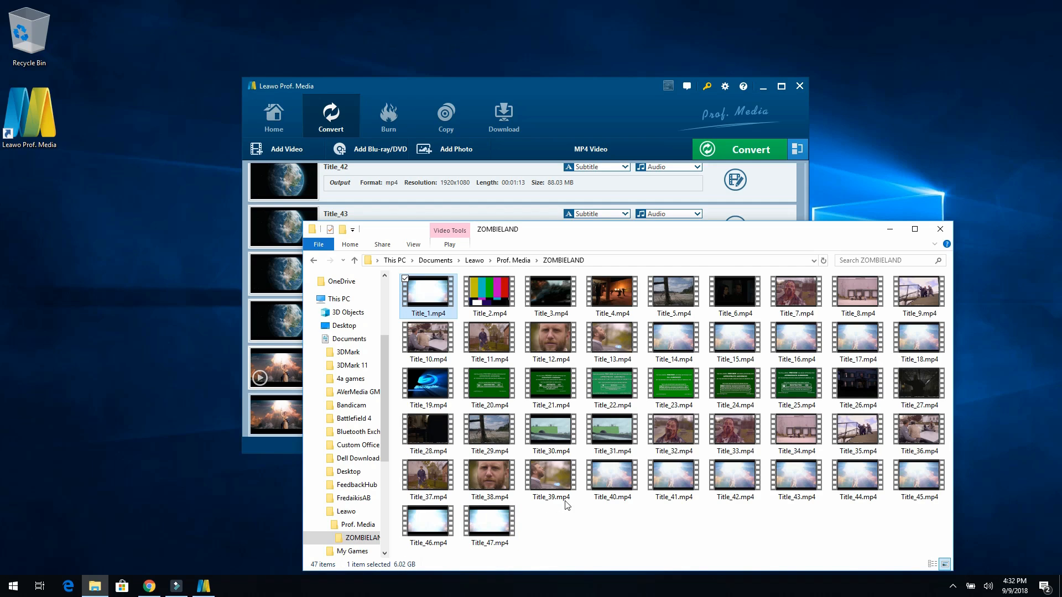
{"action": "mouse_move", "coordinate": [630, 523]}
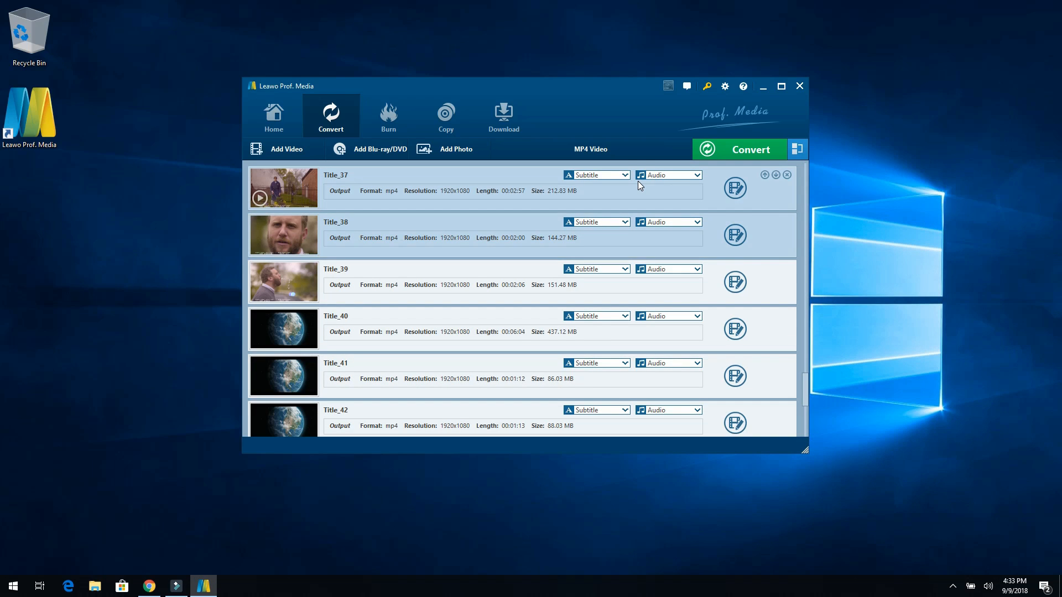
- Scroll the title list and turn on Merge all files to one
{"action": "scroll", "scroll_direction": "down", "scroll_amount": 3}
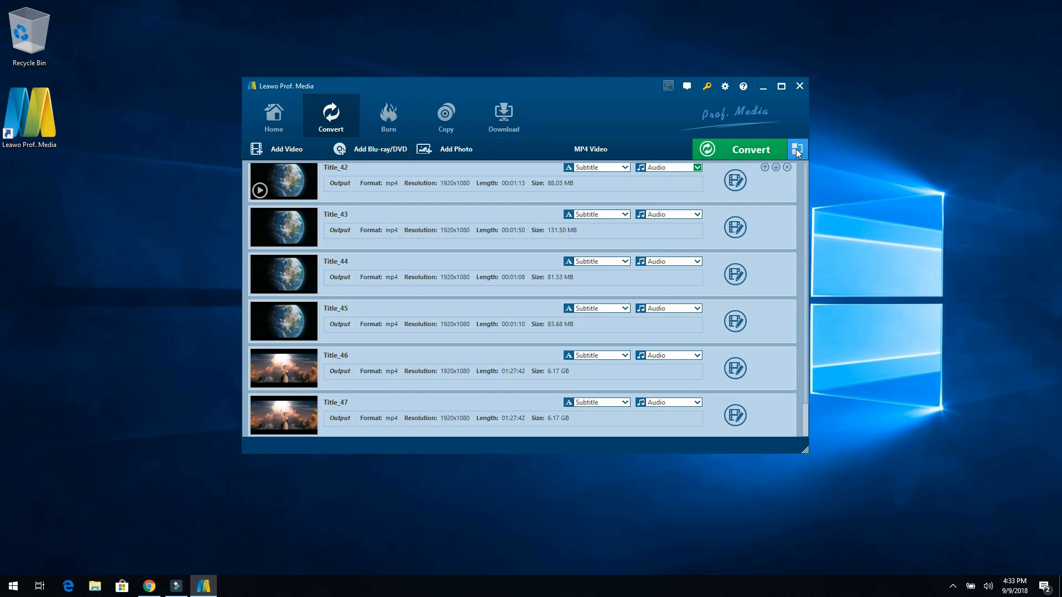
{"action": "mouse_move", "coordinate": [797, 149]}
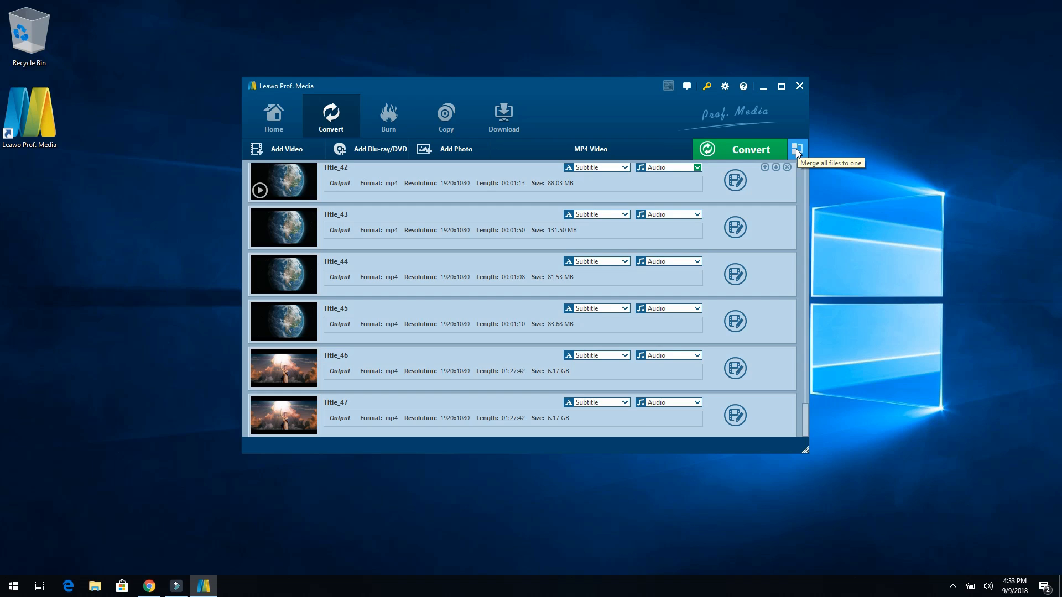
{"action": "left_click", "coordinate": [797, 149]}
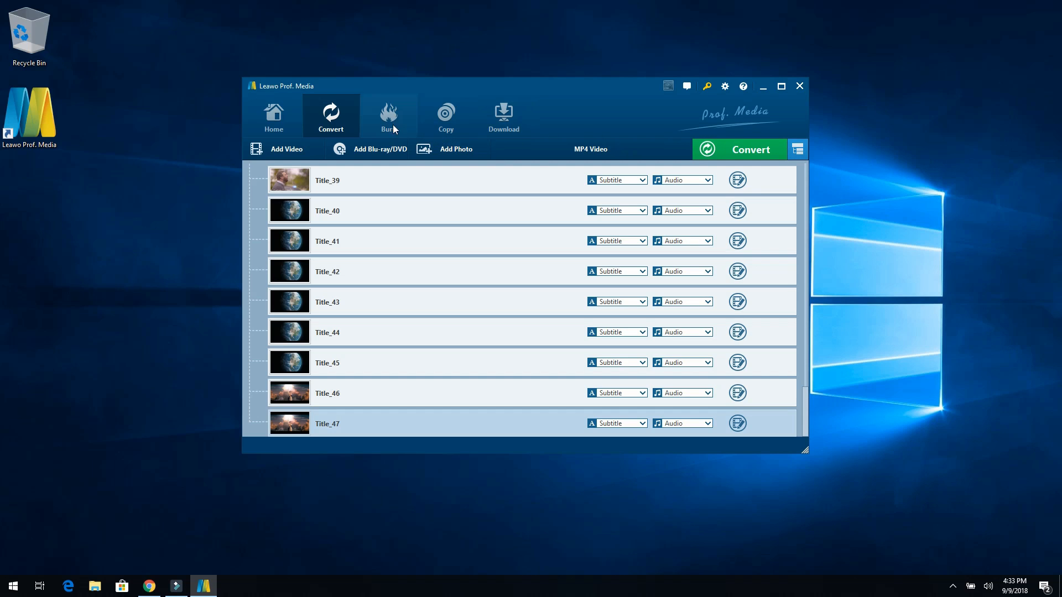
- Switch to Burn and browse File Explorer to Documents > Prof. Media > ZOMBIELAND
{"action": "left_click", "coordinate": [388, 115]}
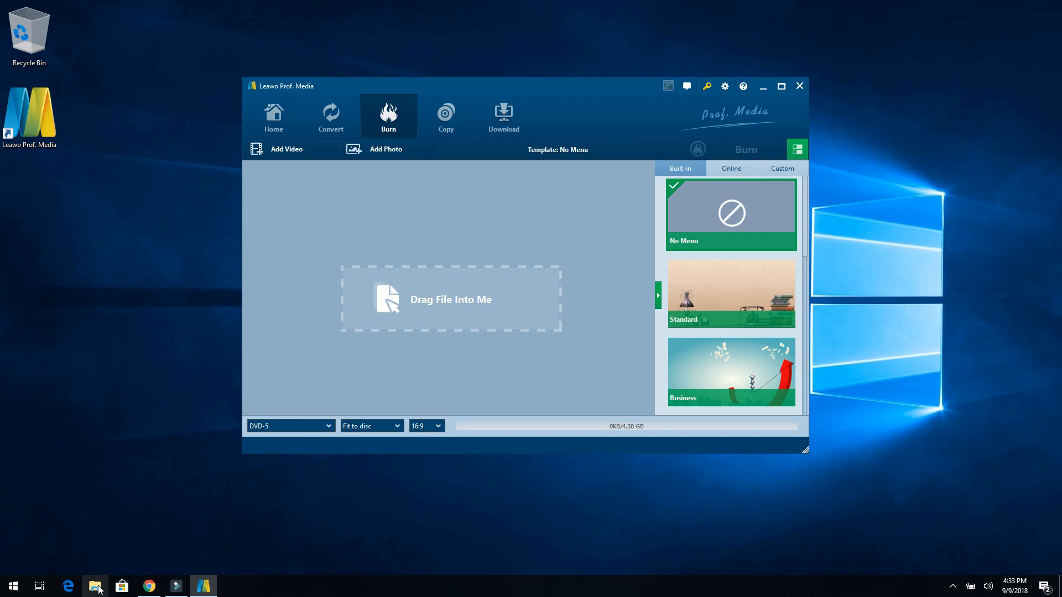
{"action": "left_click", "coordinate": [94, 586]}
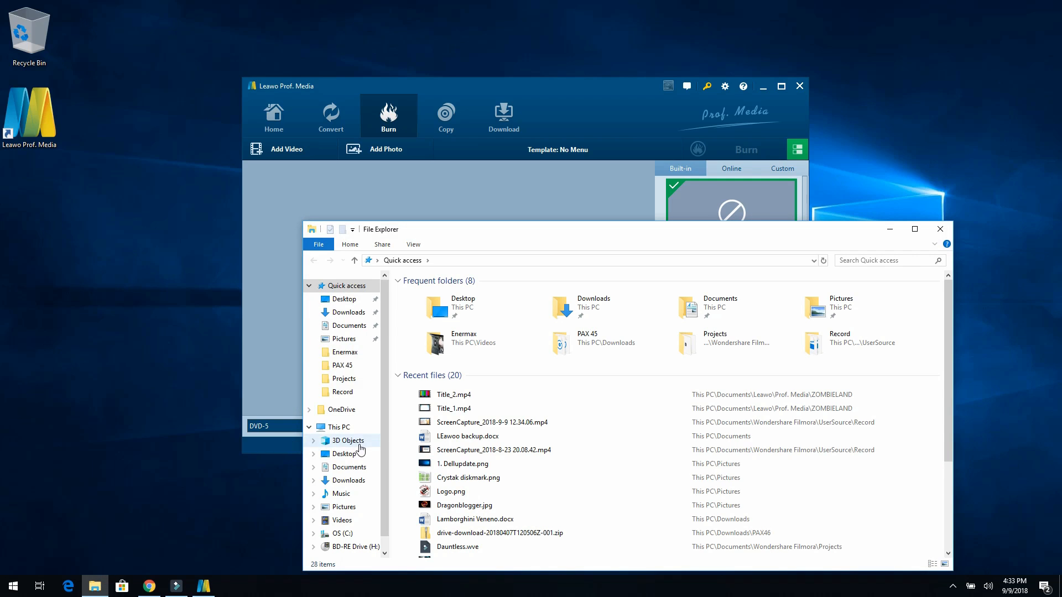
{"action": "left_click", "coordinate": [349, 467]}
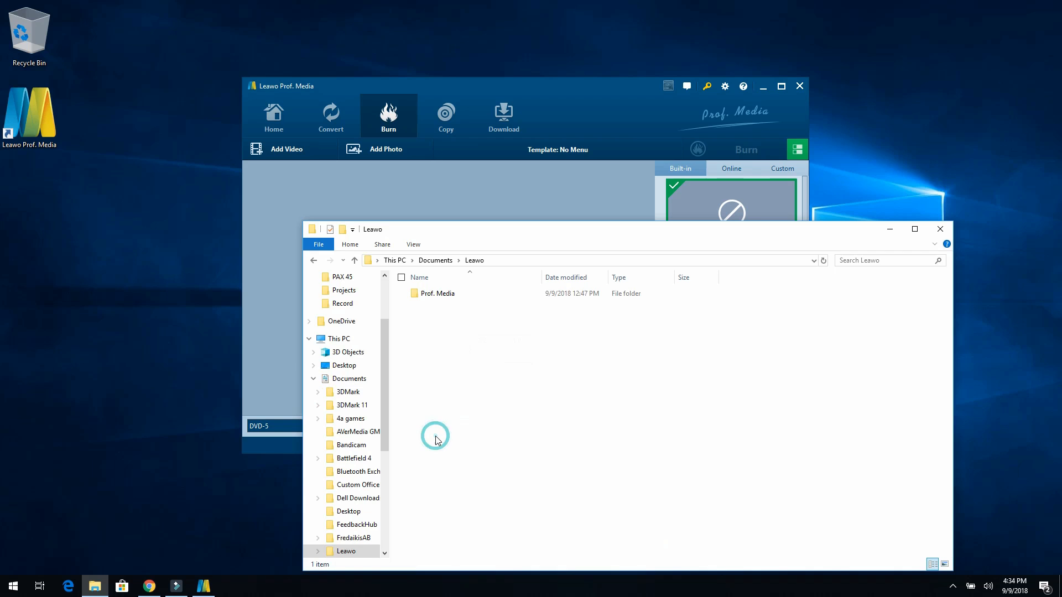
{"action": "double_click", "coordinate": [437, 293]}
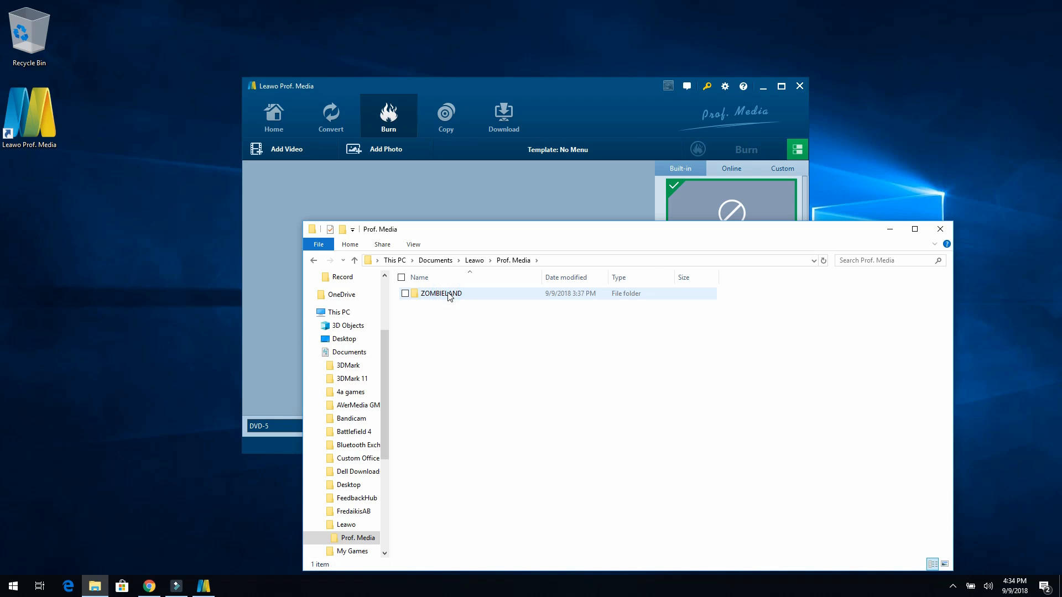
{"action": "double_click", "coordinate": [441, 293]}
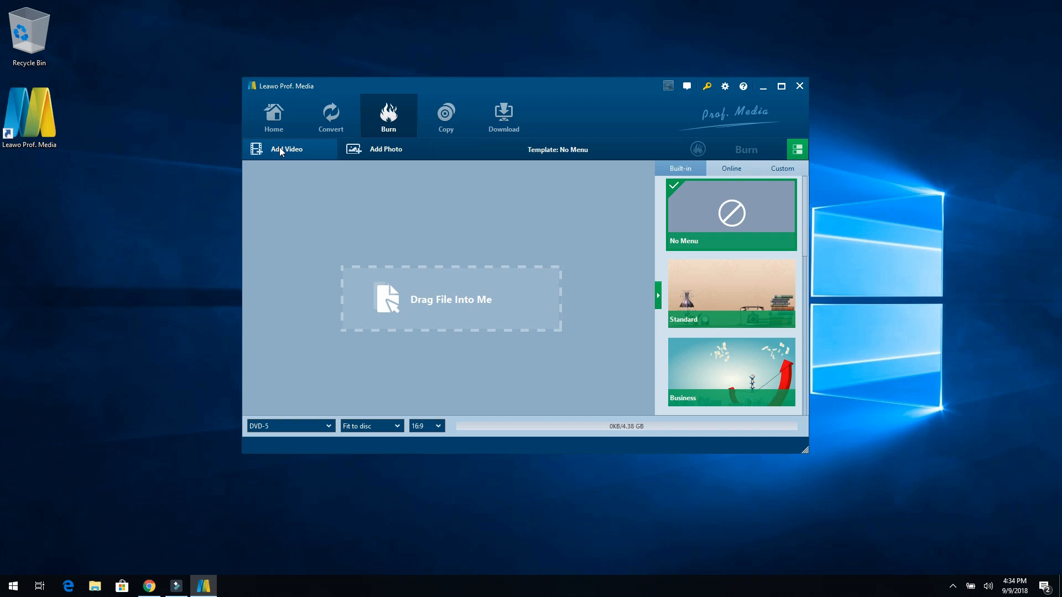
- Add the 3.93 GB Title_1 video from the ZOMBIELAND folder to the DVD-5 burn project
{"action": "left_click", "coordinate": [286, 148]}
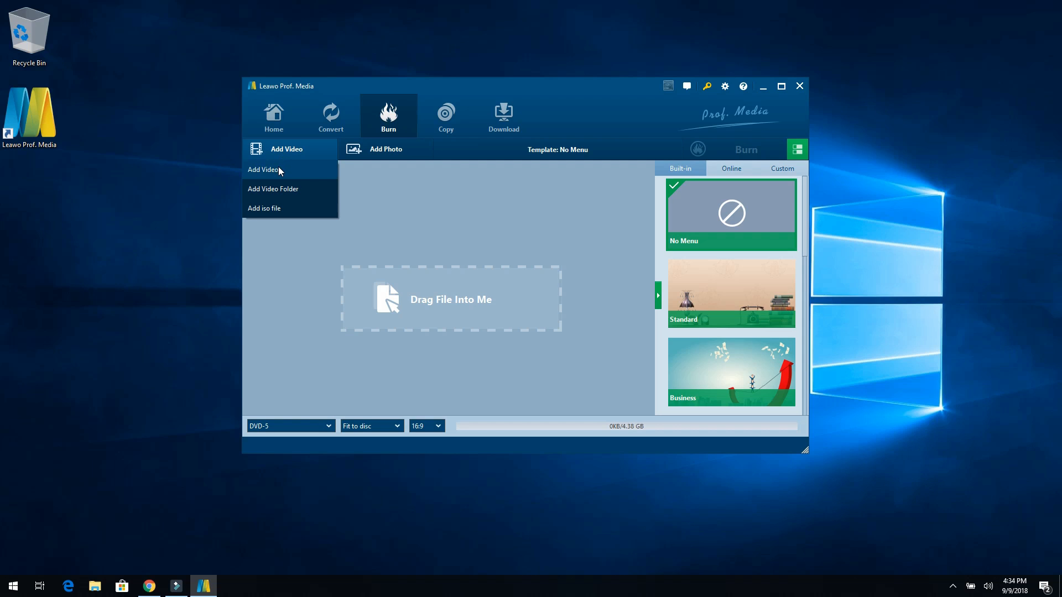
{"action": "left_click", "coordinate": [263, 169]}
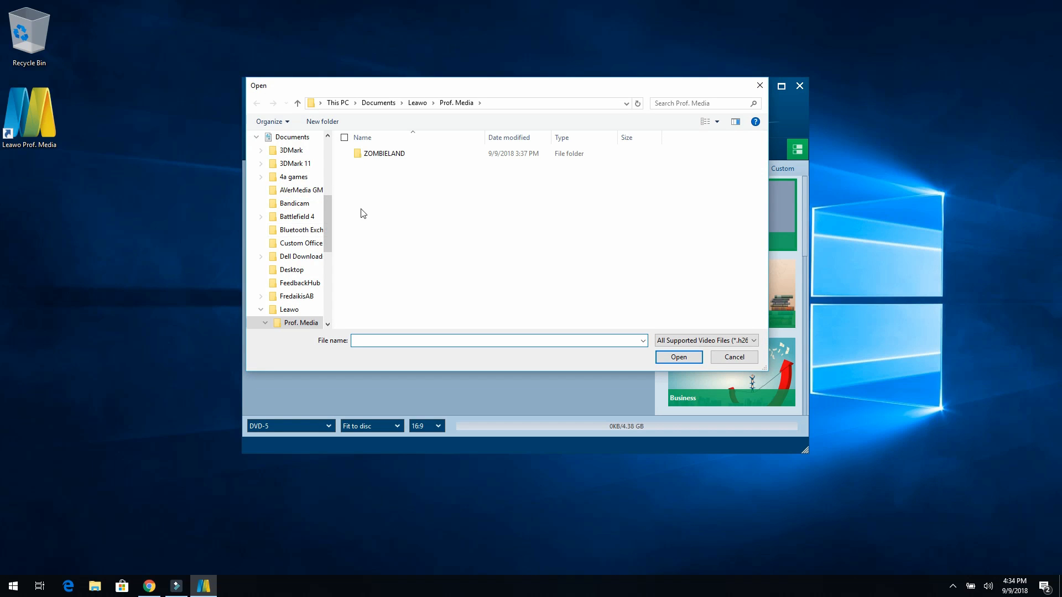
{"action": "double_click", "coordinate": [384, 154]}
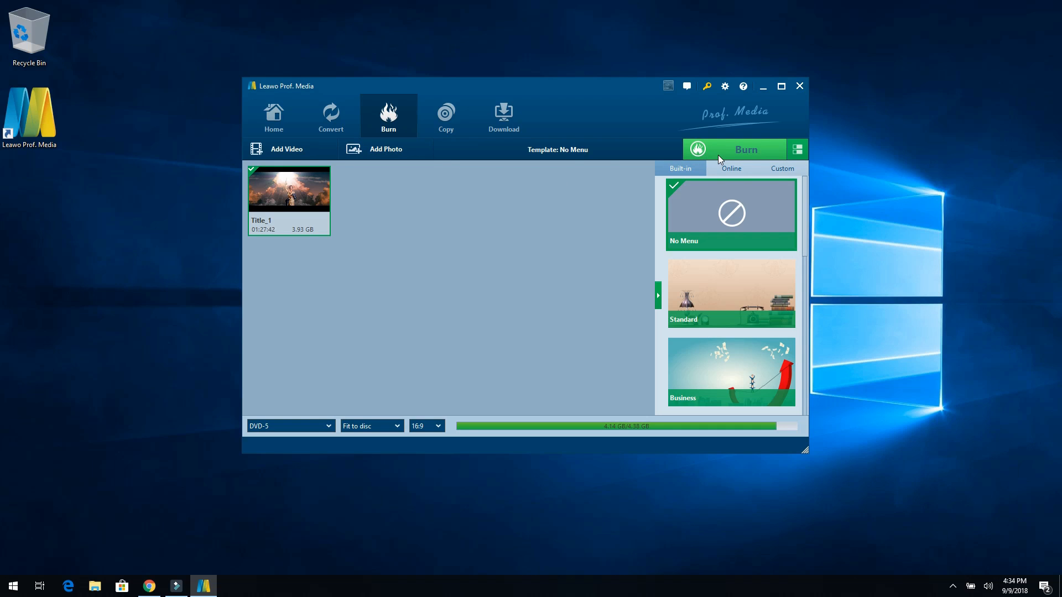
{"action": "mouse_move", "coordinate": [528, 183]}
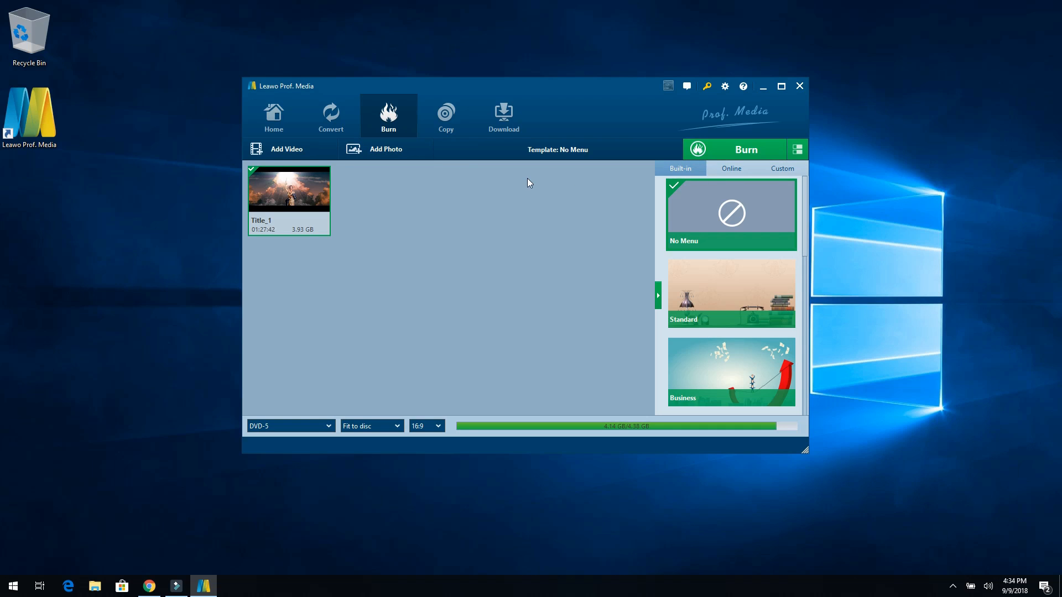
{"action": "left_click", "coordinate": [446, 115]}
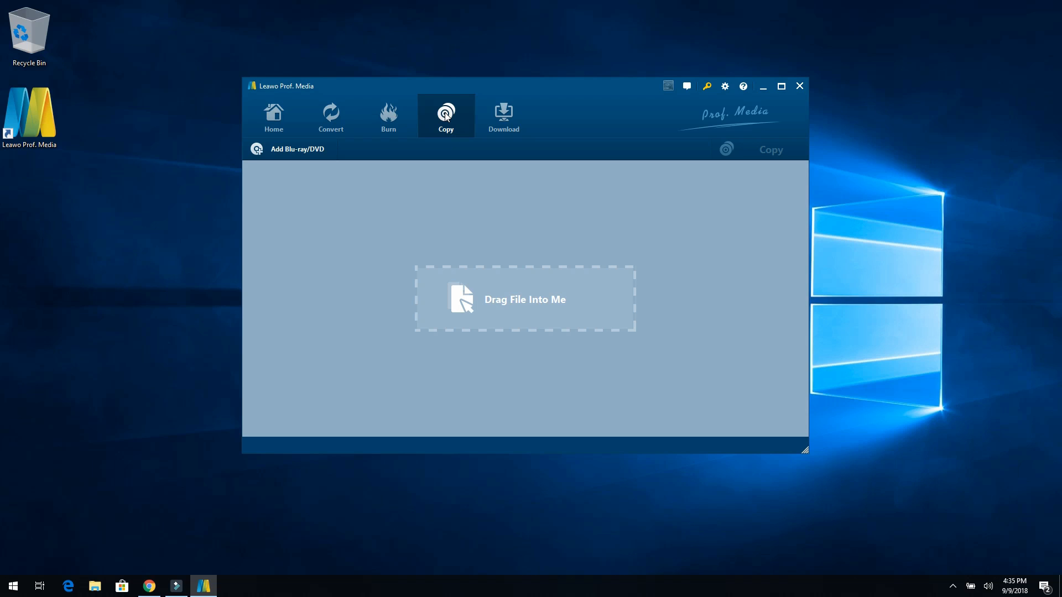
{"action": "mouse_move", "coordinate": [504, 121]}
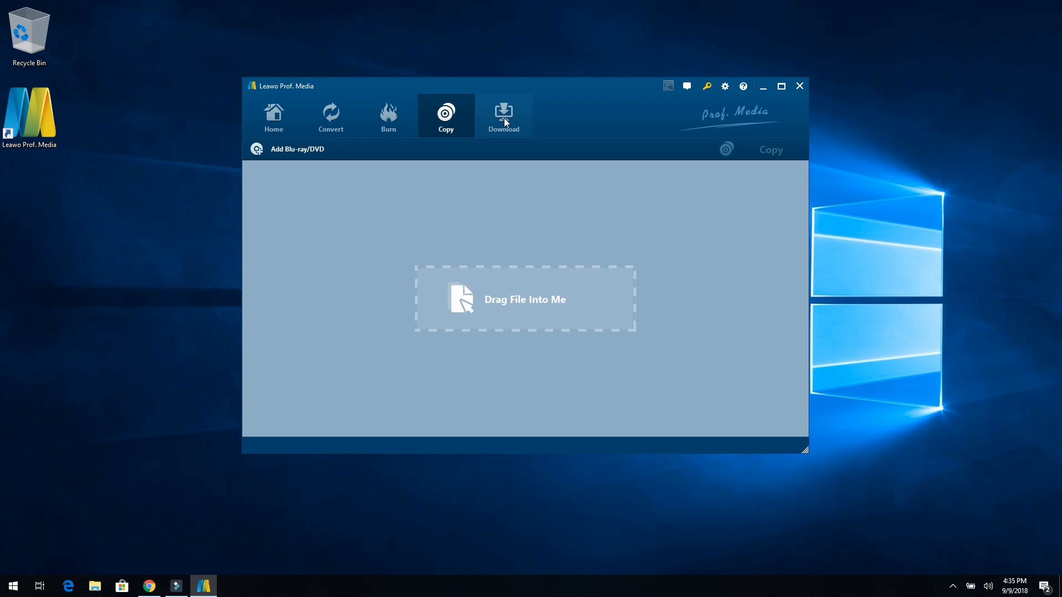
- Load youtube.com in the Download module and view the empty Downloading list
{"action": "left_click", "coordinate": [503, 115]}
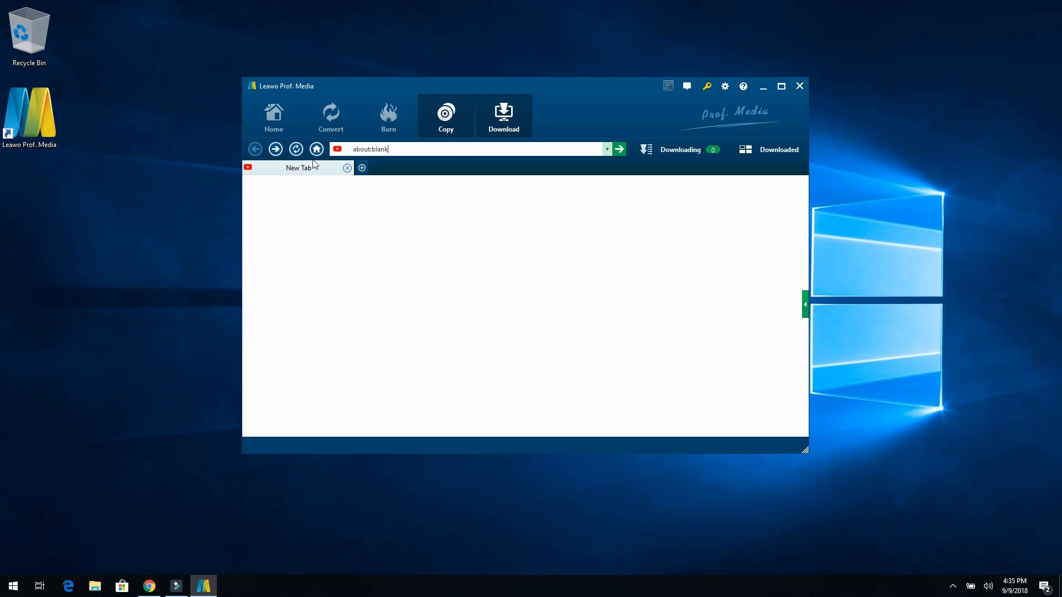
{"action": "left_click", "coordinate": [471, 148]}
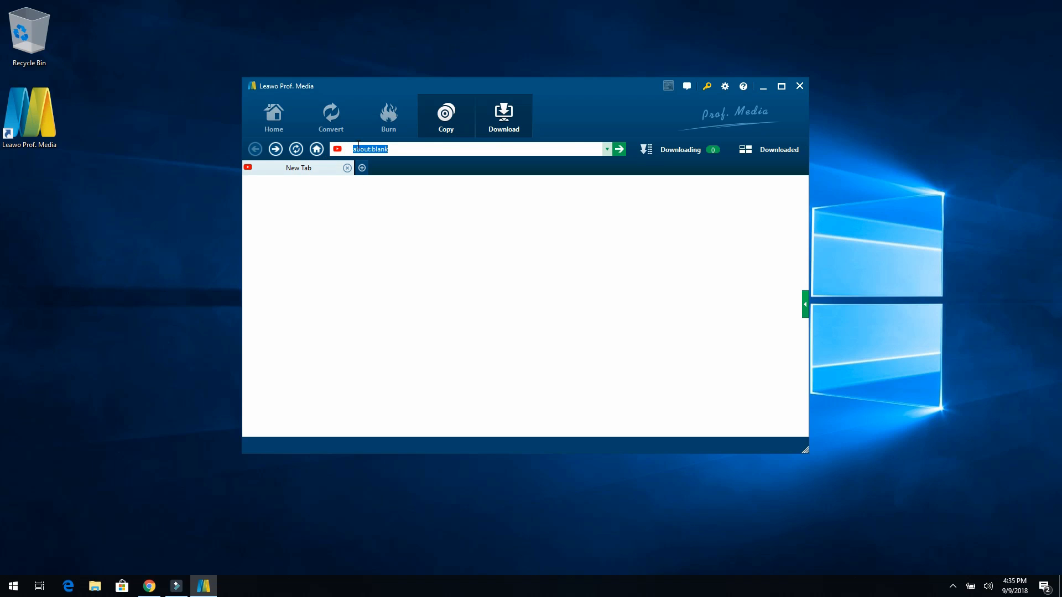
{"action": "type", "text": "youtube.com/"}
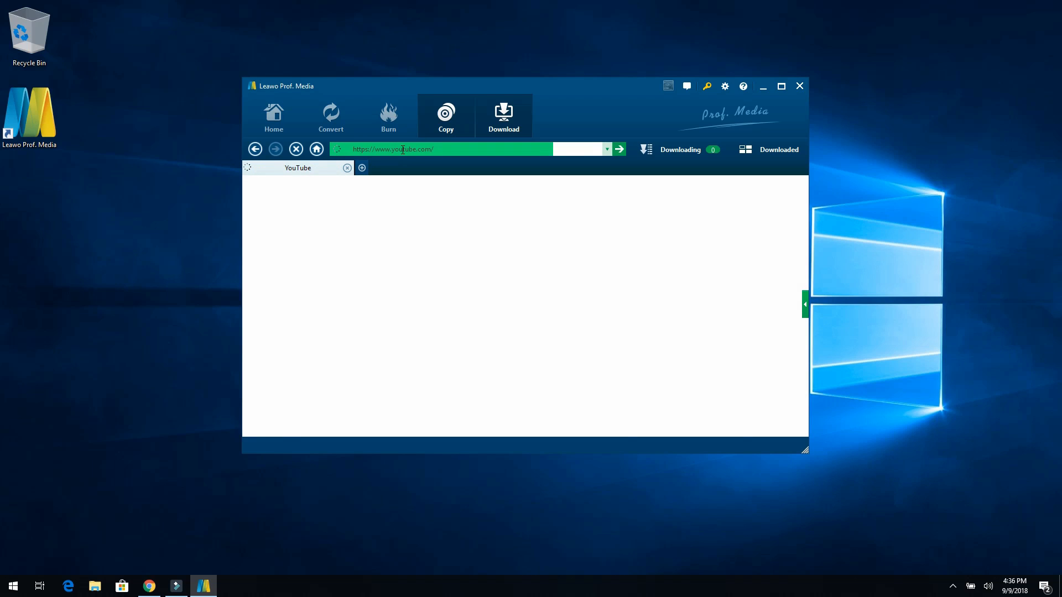
{"action": "left_click", "coordinate": [618, 149]}
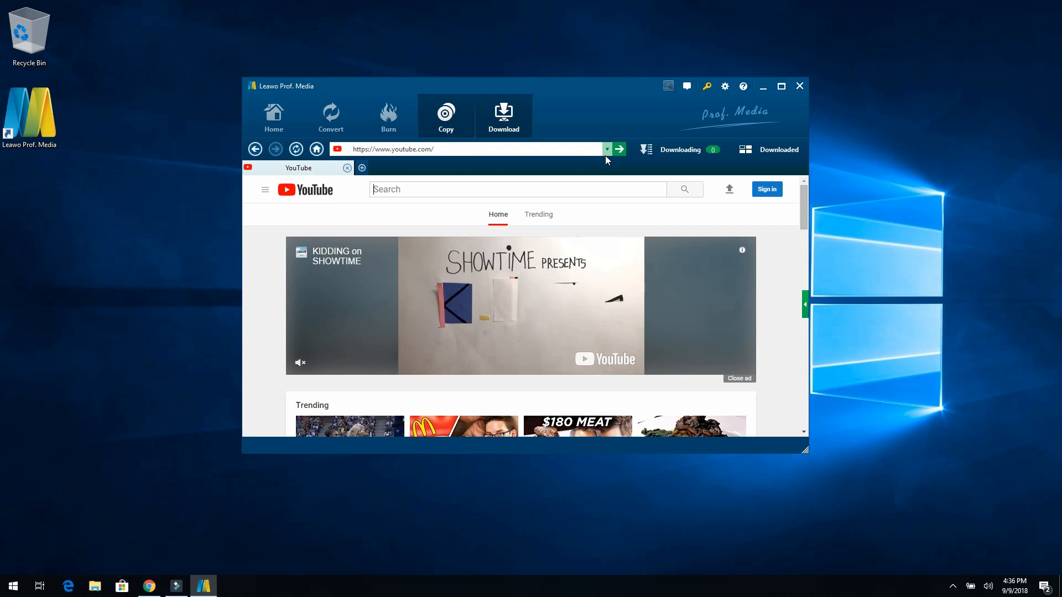
{"action": "left_click", "coordinate": [606, 149]}
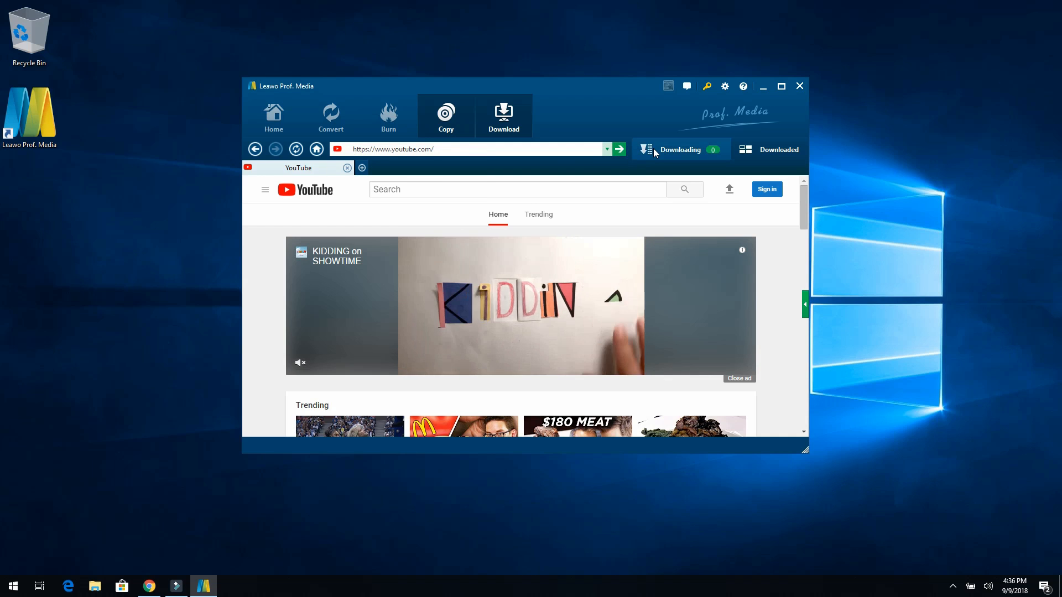
{"action": "left_click", "coordinate": [679, 150]}
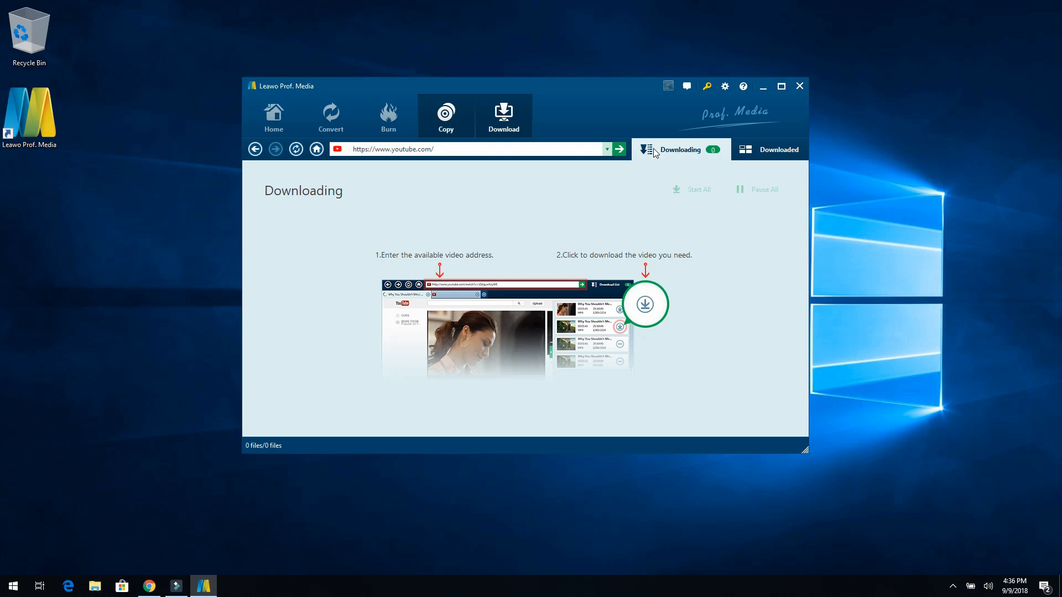
{"action": "left_click", "coordinate": [779, 149]}
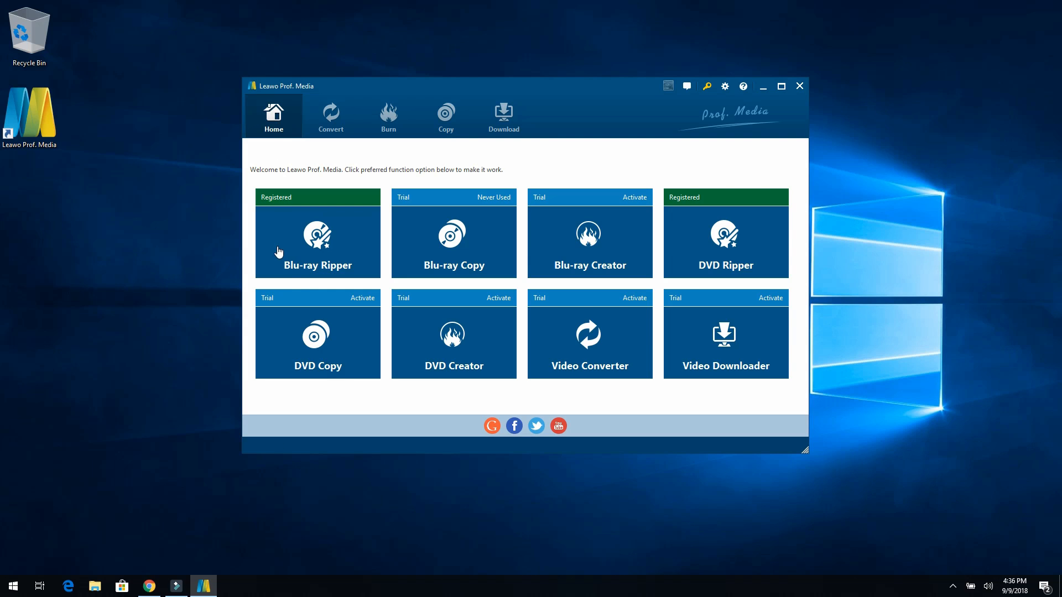
{"action": "mouse_move", "coordinate": [587, 233]}
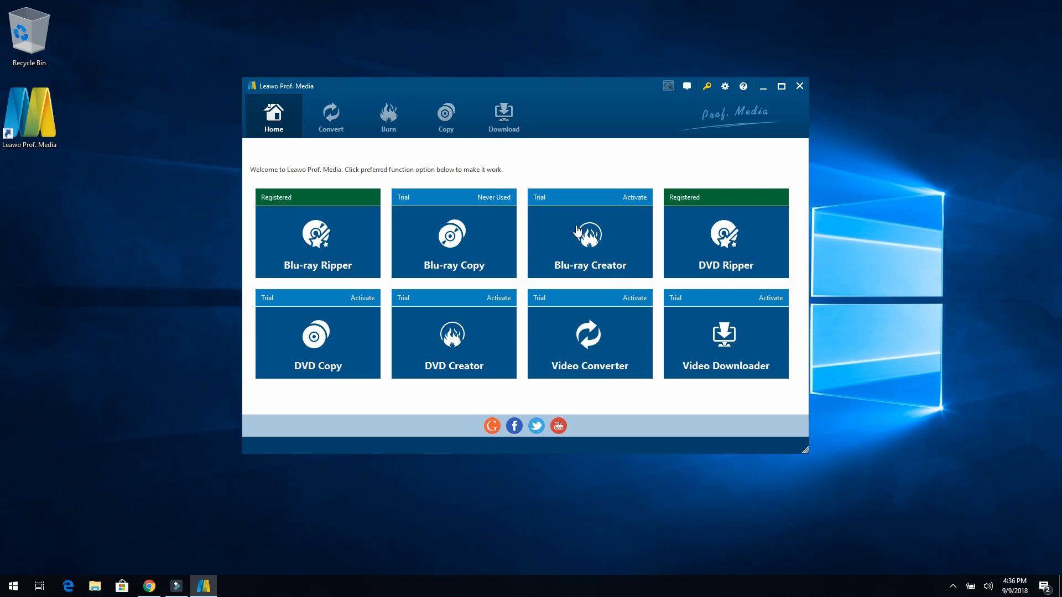
{"action": "mouse_move", "coordinate": [385, 283]}
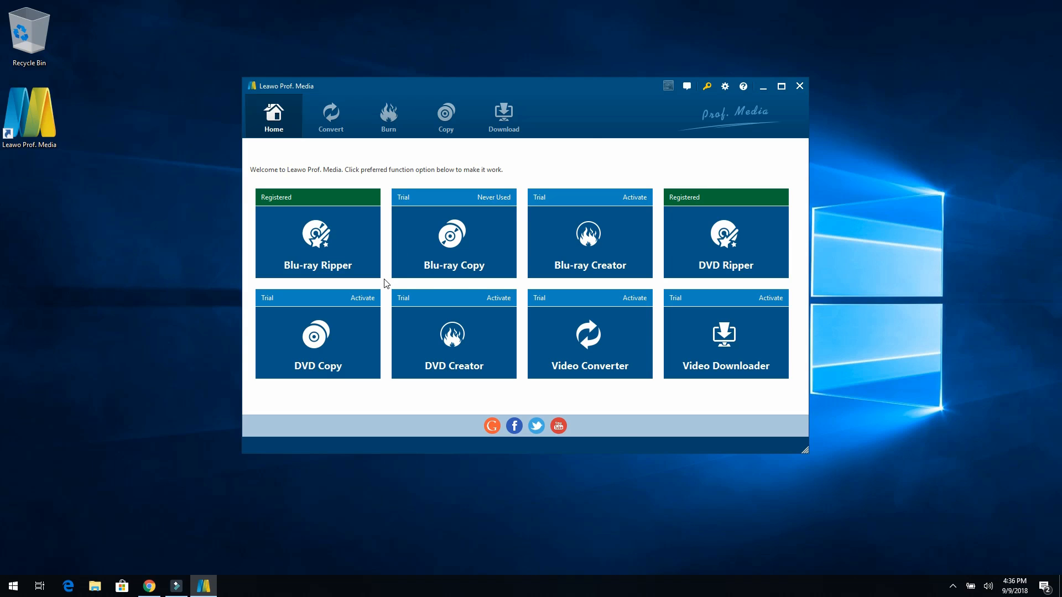
{"action": "mouse_move", "coordinate": [344, 251]}
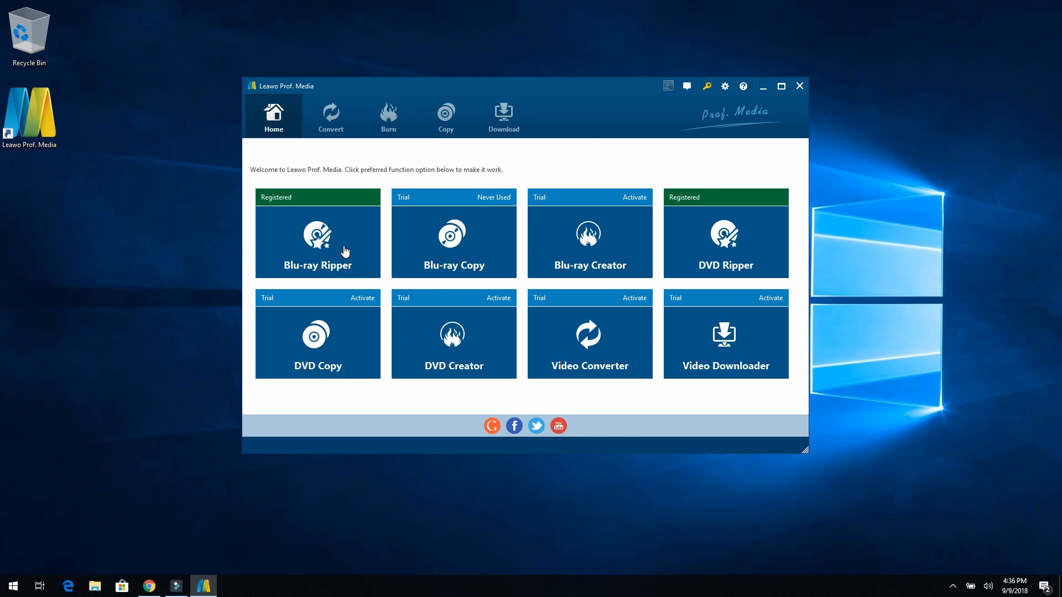
{"action": "mouse_move", "coordinate": [702, 245]}
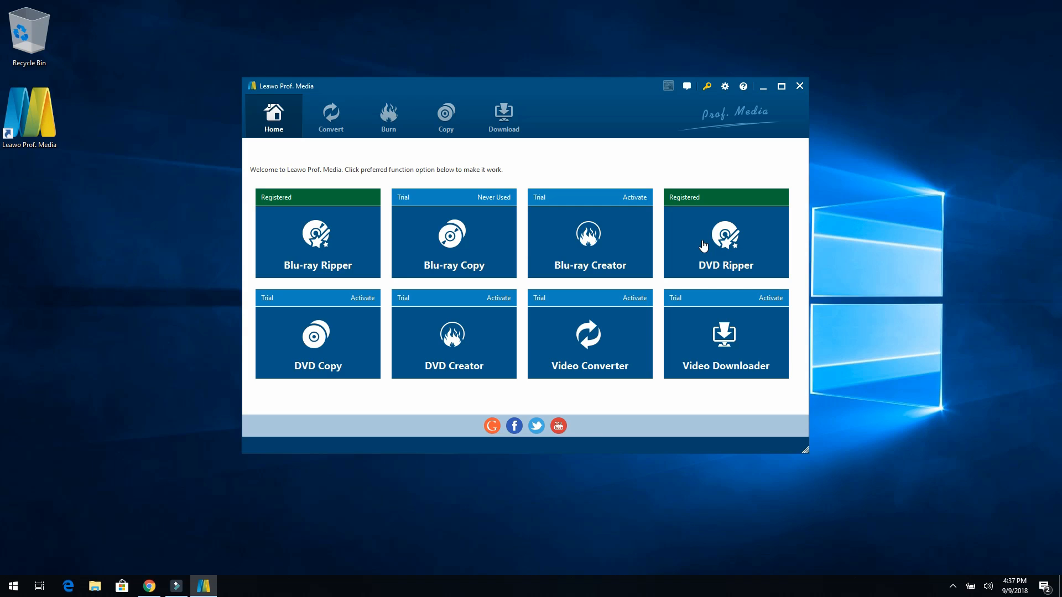
{"action": "mouse_move", "coordinate": [718, 93]}
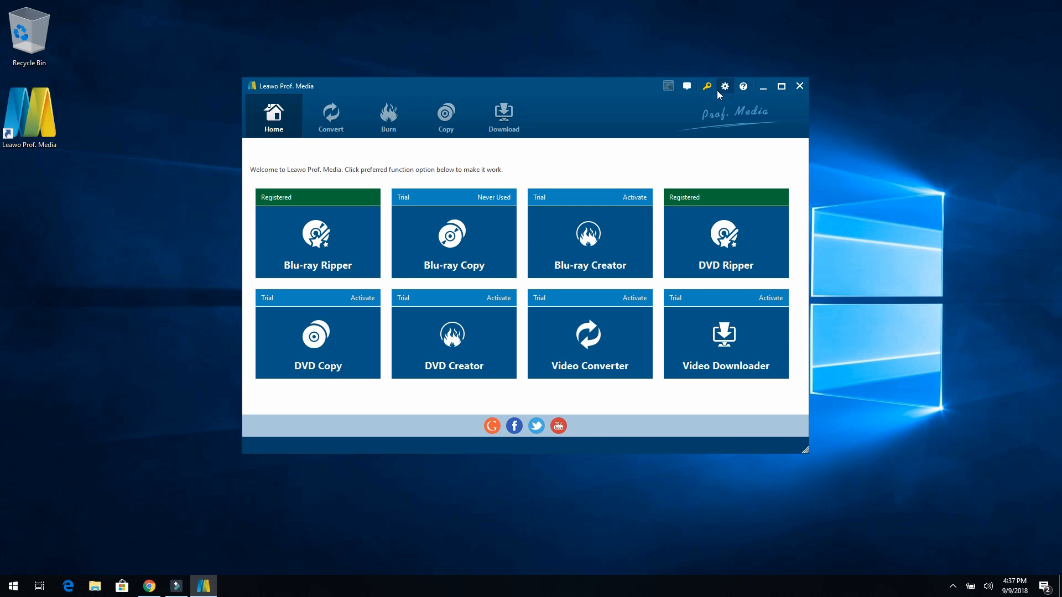
- Browse Settings pages: General, Conversion, Copy & Burn, Downloader, Performance, Connection, Others
{"action": "left_click", "coordinate": [723, 86]}
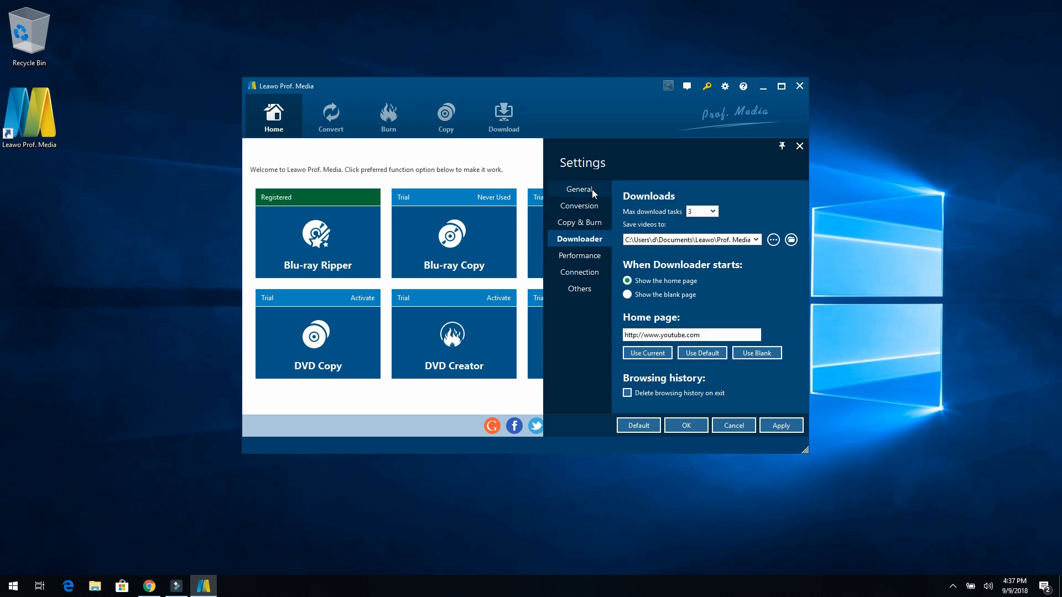
{"action": "left_click", "coordinate": [579, 189]}
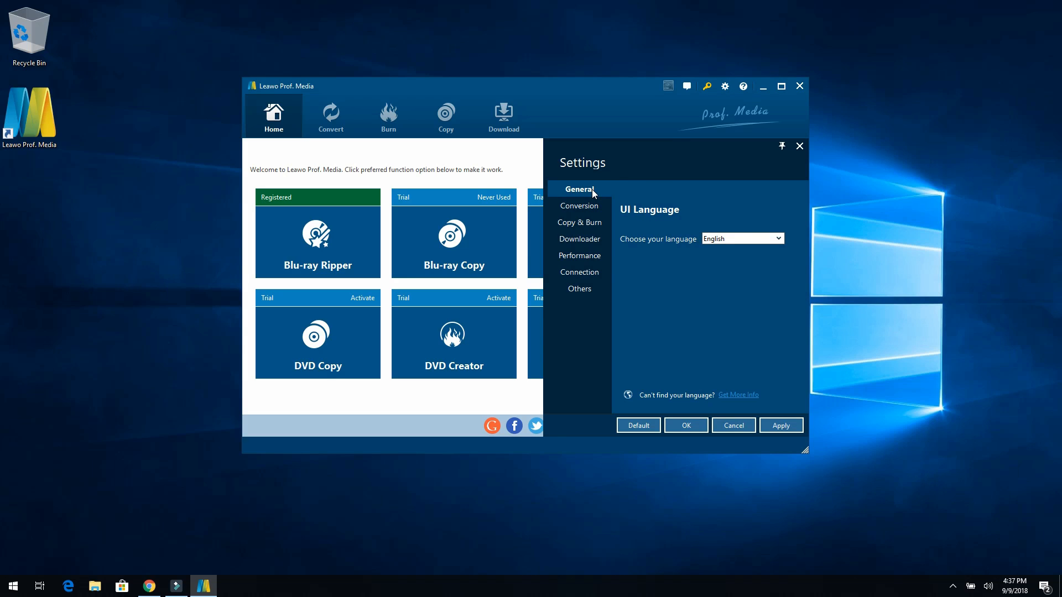
{"action": "left_click", "coordinate": [579, 205]}
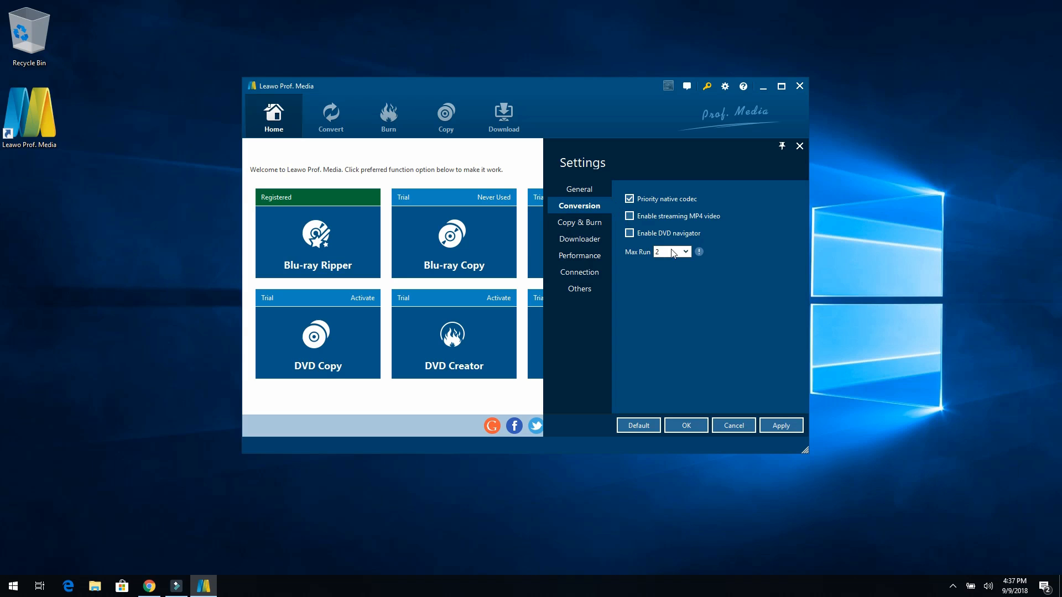
{"action": "mouse_move", "coordinate": [699, 252]}
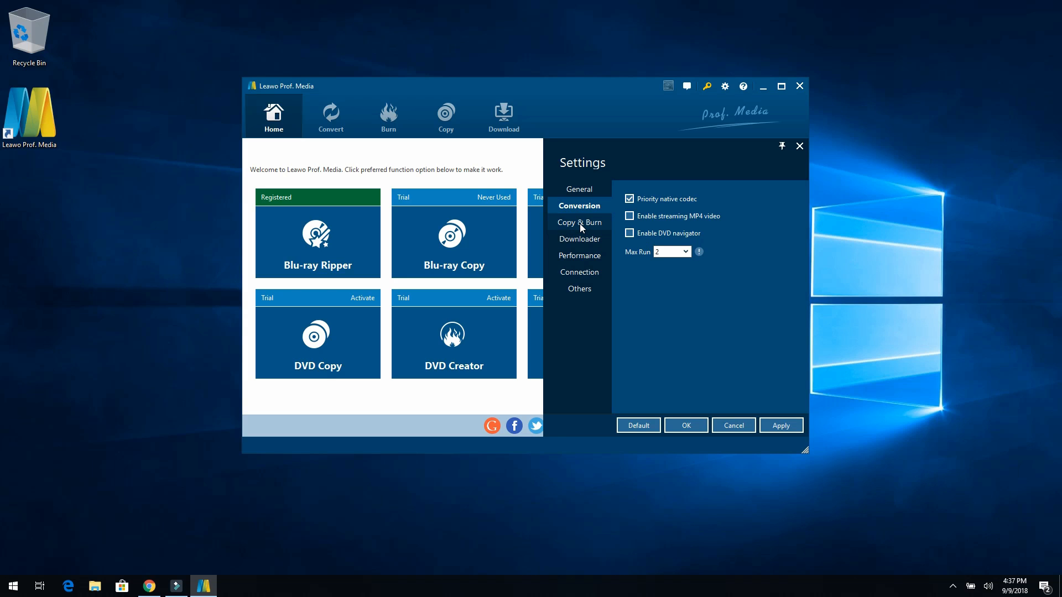
{"action": "left_click", "coordinate": [579, 222]}
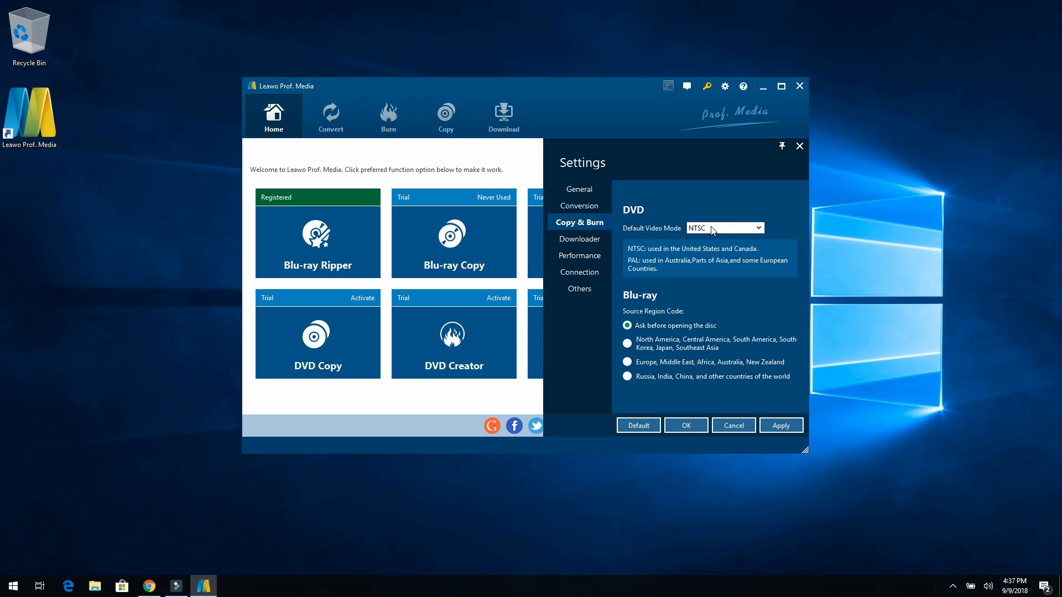
{"action": "left_click", "coordinate": [724, 227]}
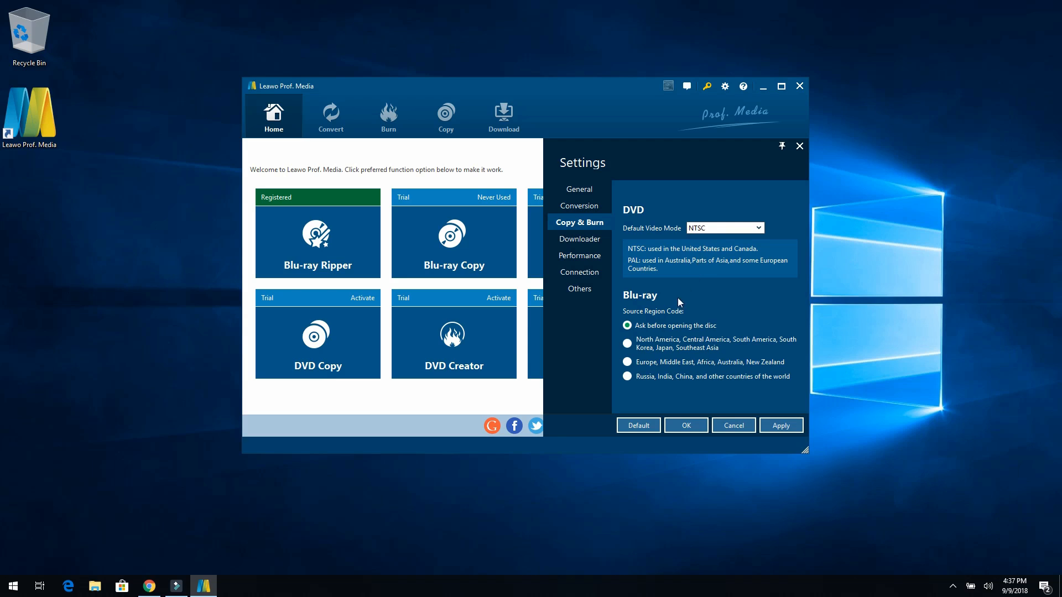
{"action": "mouse_move", "coordinate": [654, 364]}
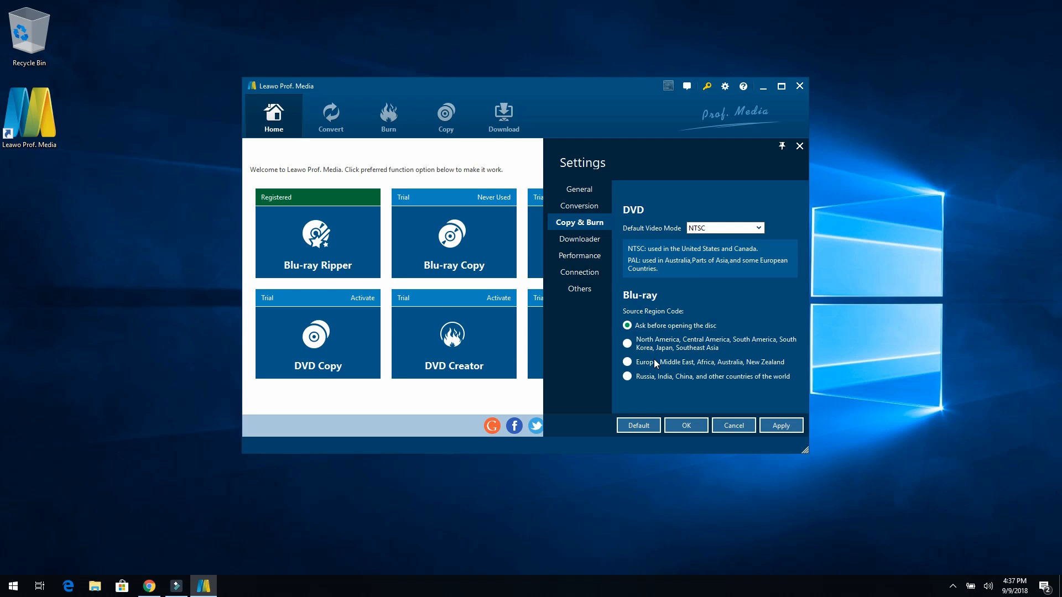
{"action": "left_click", "coordinate": [579, 239]}
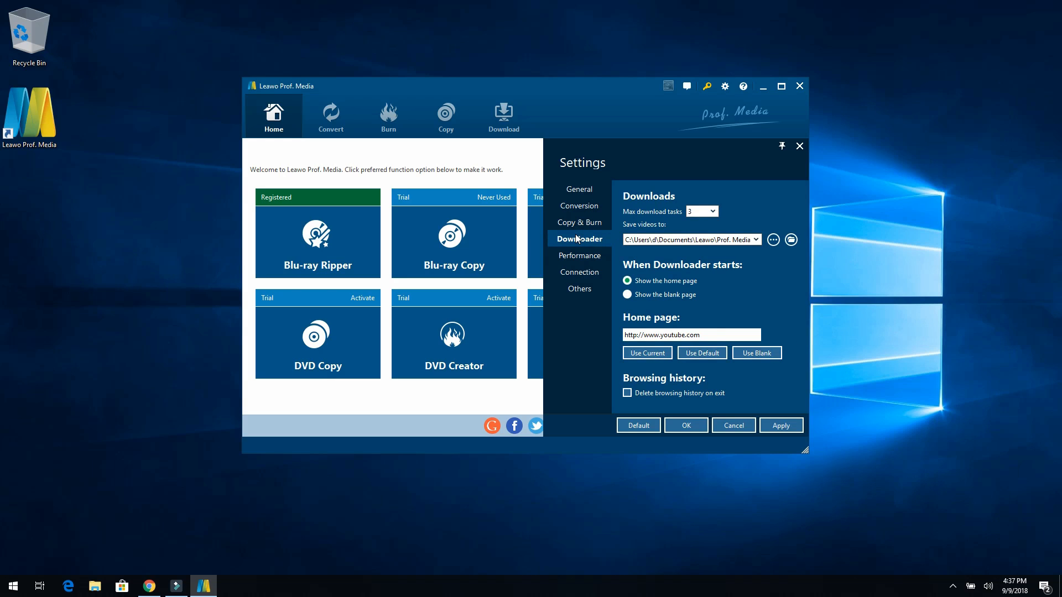
{"action": "left_click", "coordinate": [579, 255]}
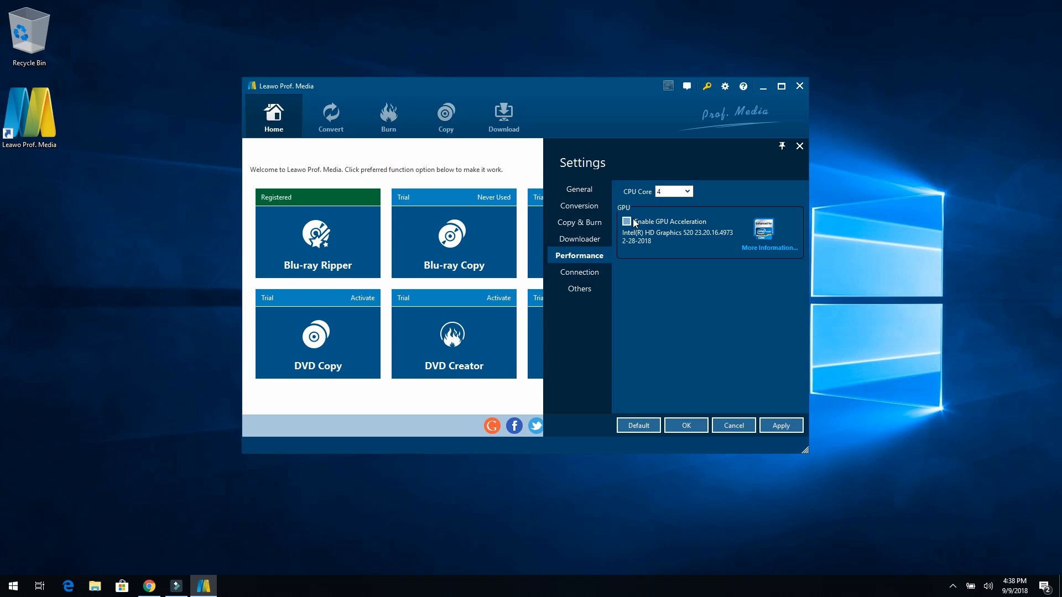
{"action": "left_click", "coordinate": [579, 272]}
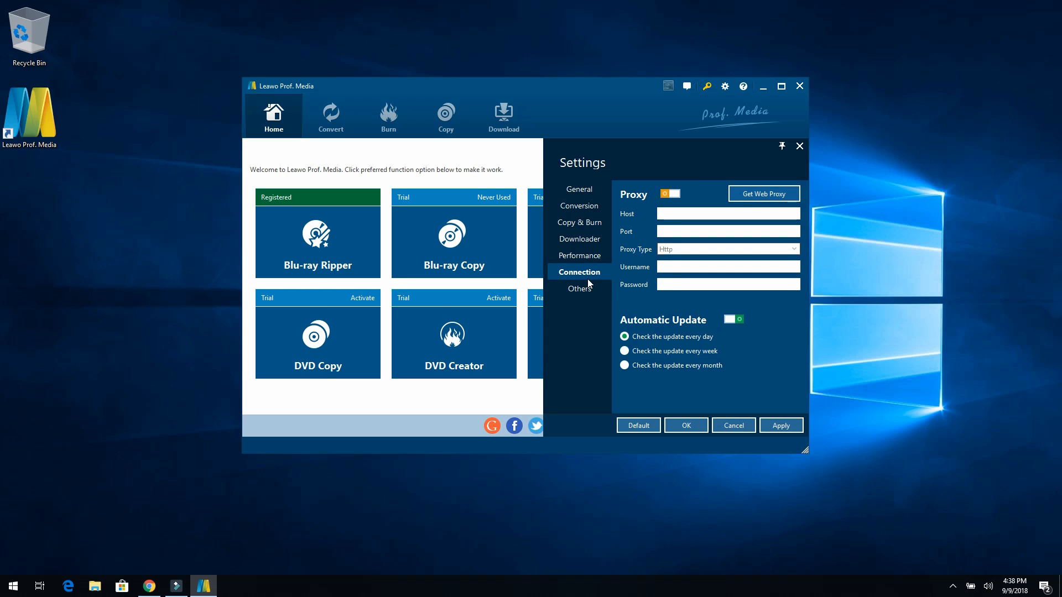
{"action": "left_click", "coordinate": [579, 289]}
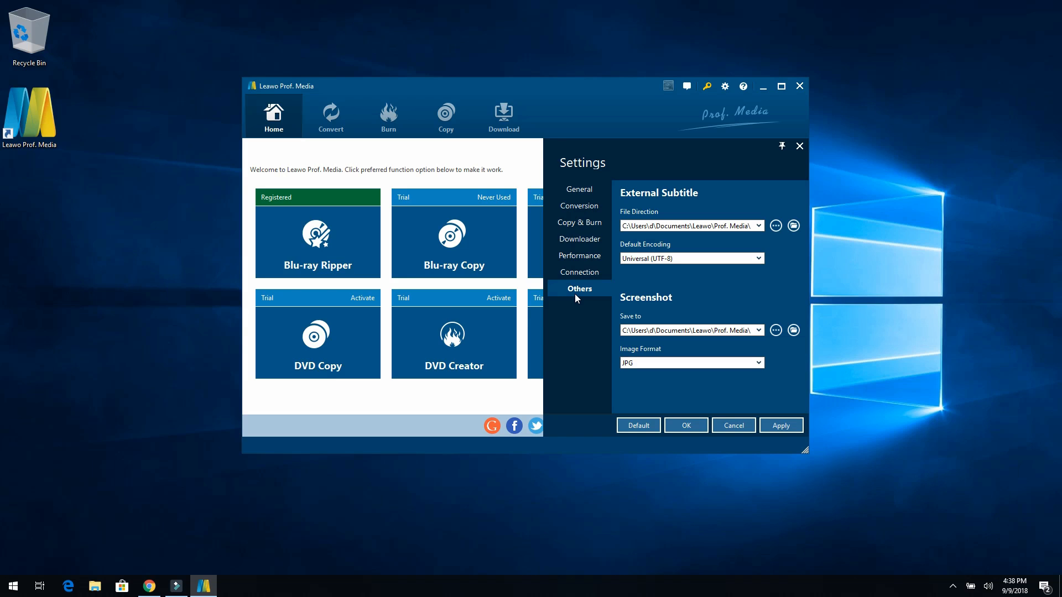
{"action": "mouse_move", "coordinate": [615, 355]}
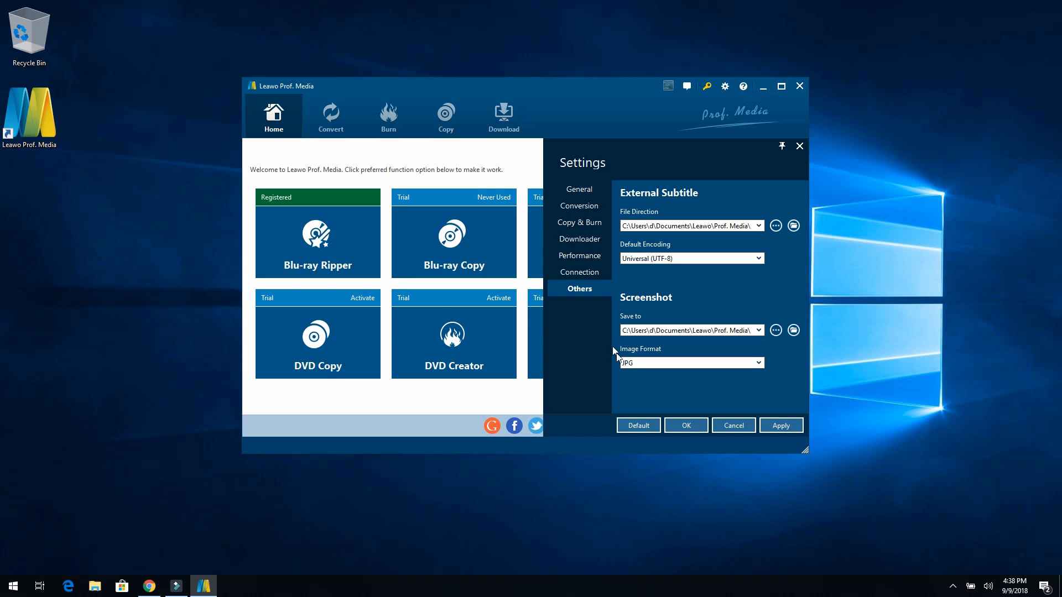